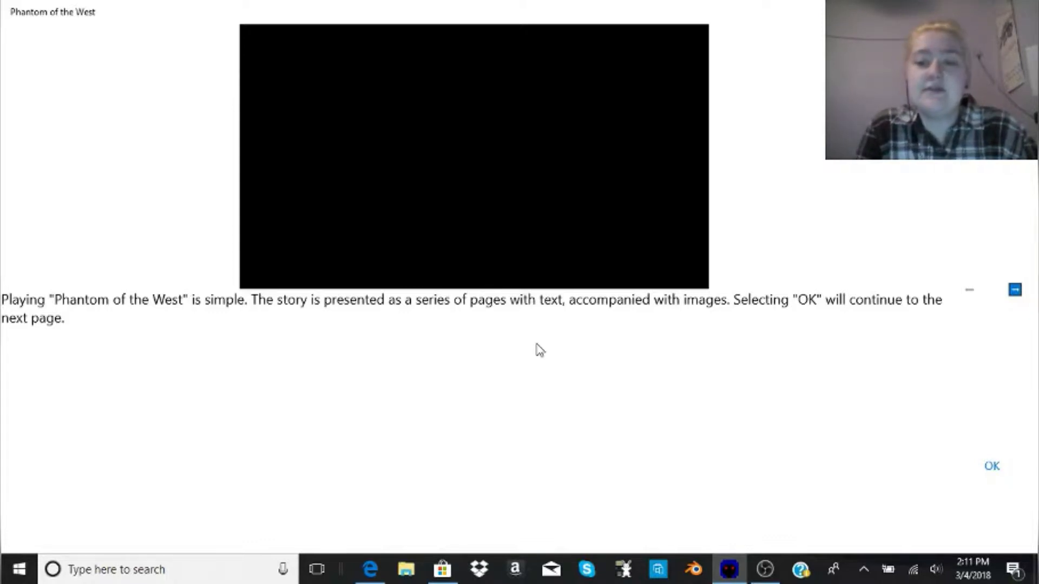
Advance the tutorial to the choices page and view both example choices.
click(992, 466)
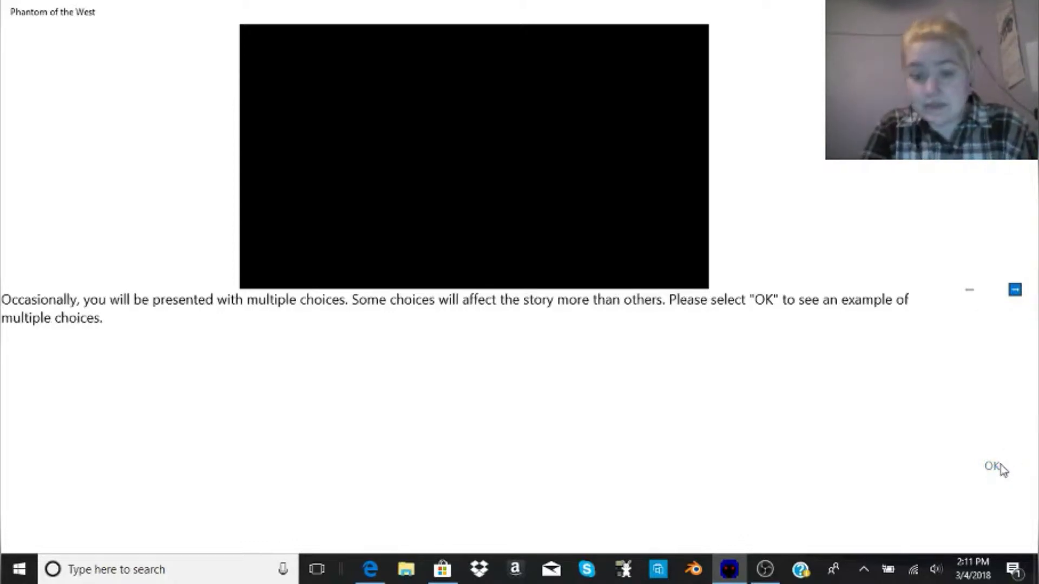
mouse_move(507, 351)
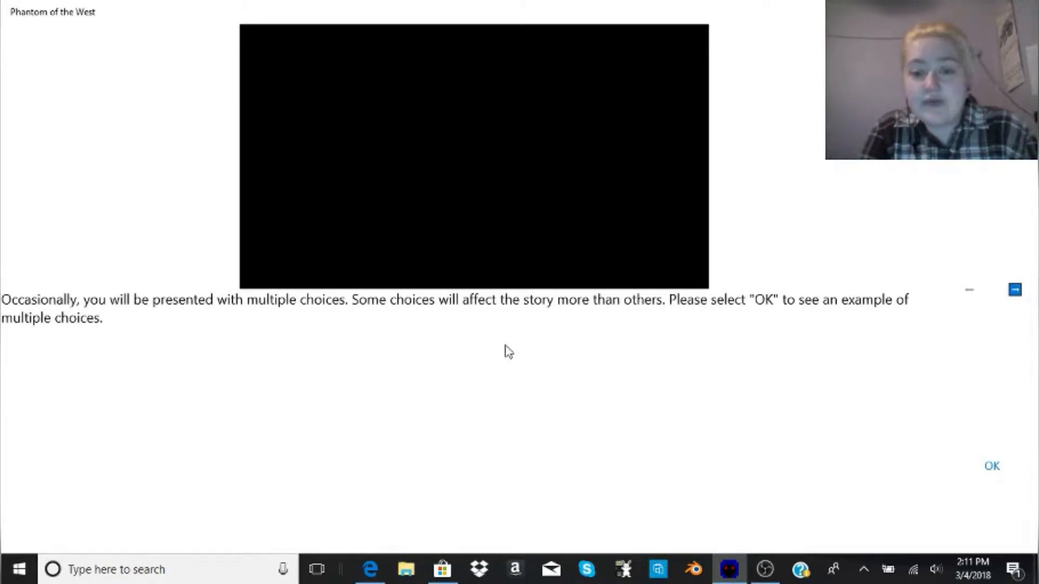
mouse_move(946, 437)
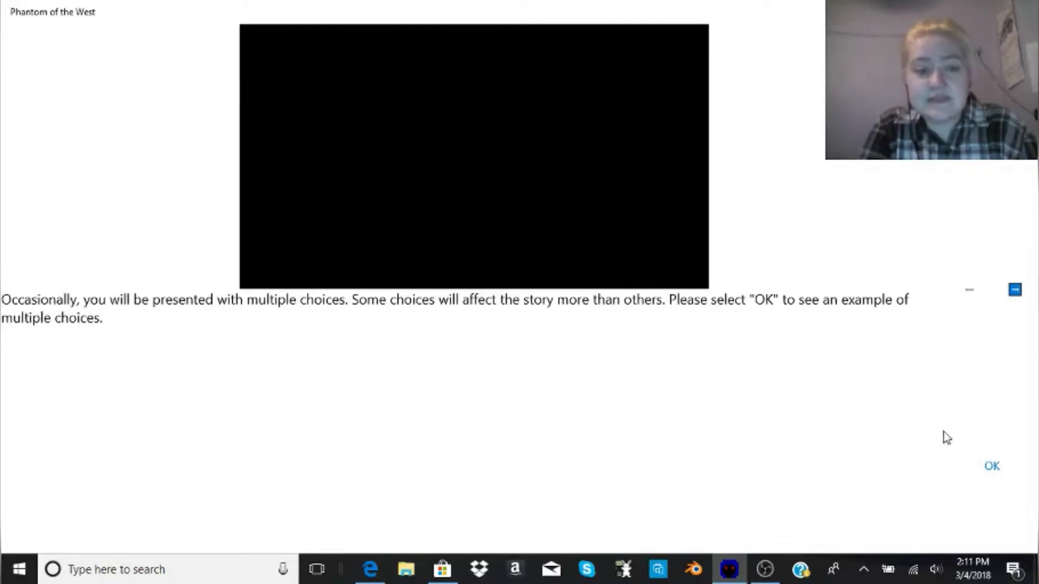
click(992, 465)
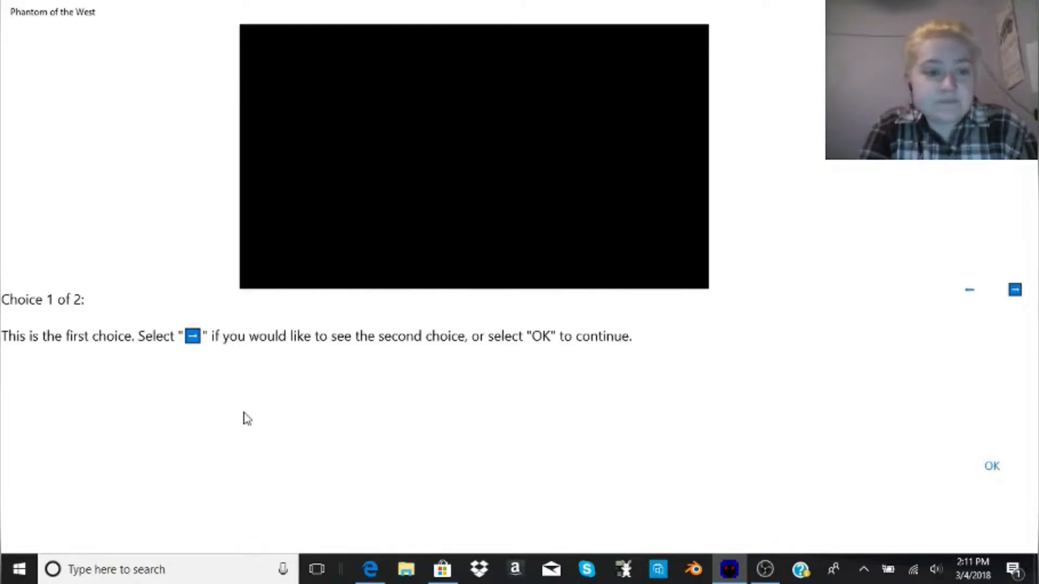
mouse_move(927, 332)
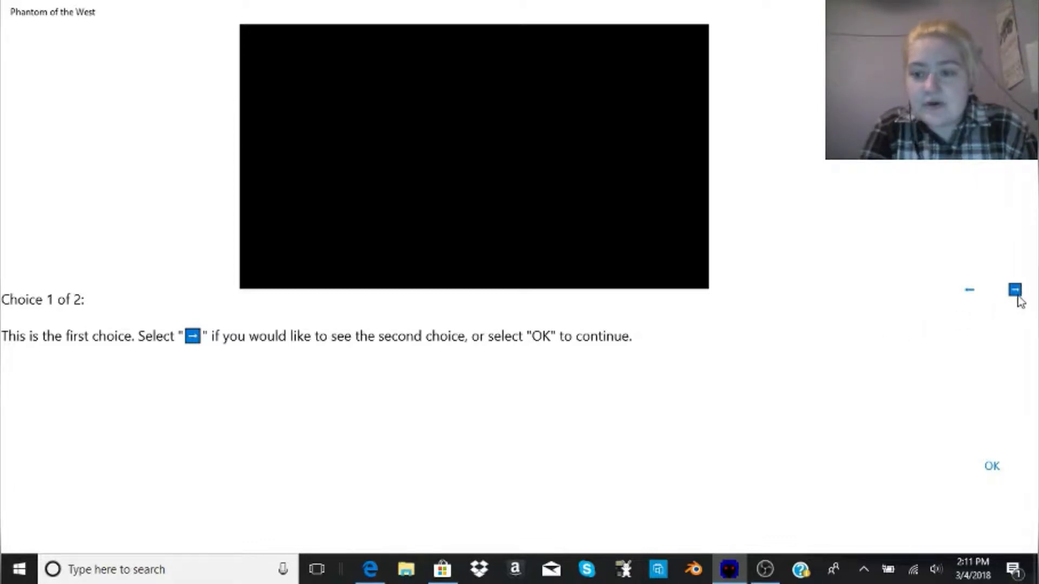
click(1014, 290)
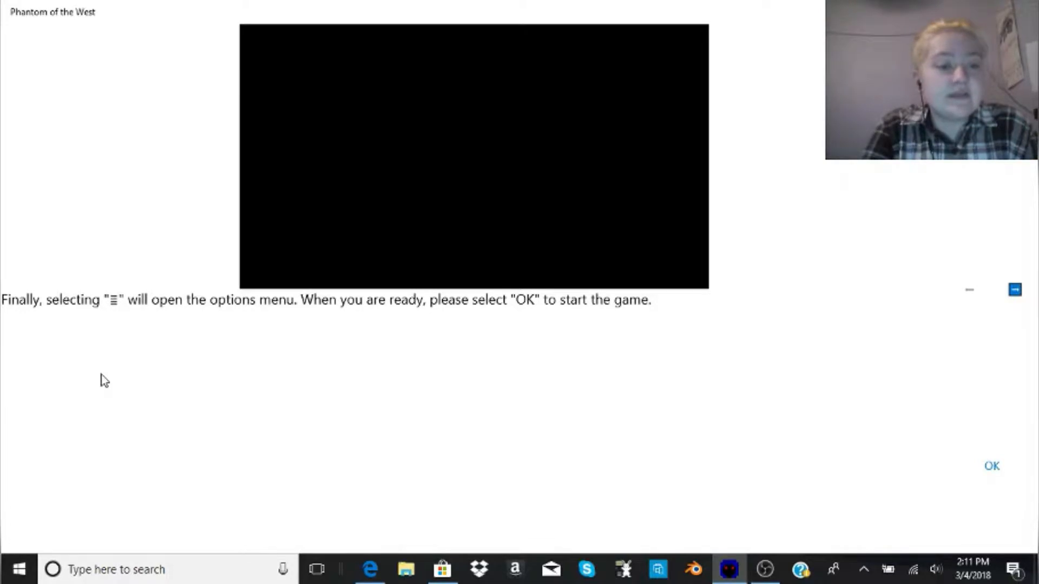
mouse_move(816, 223)
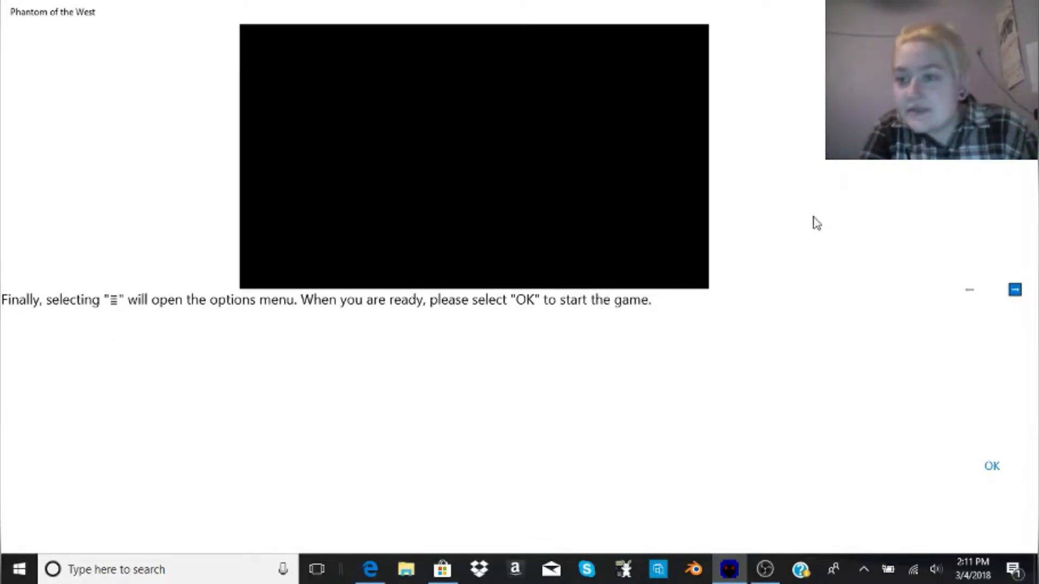
mouse_move(314, 366)
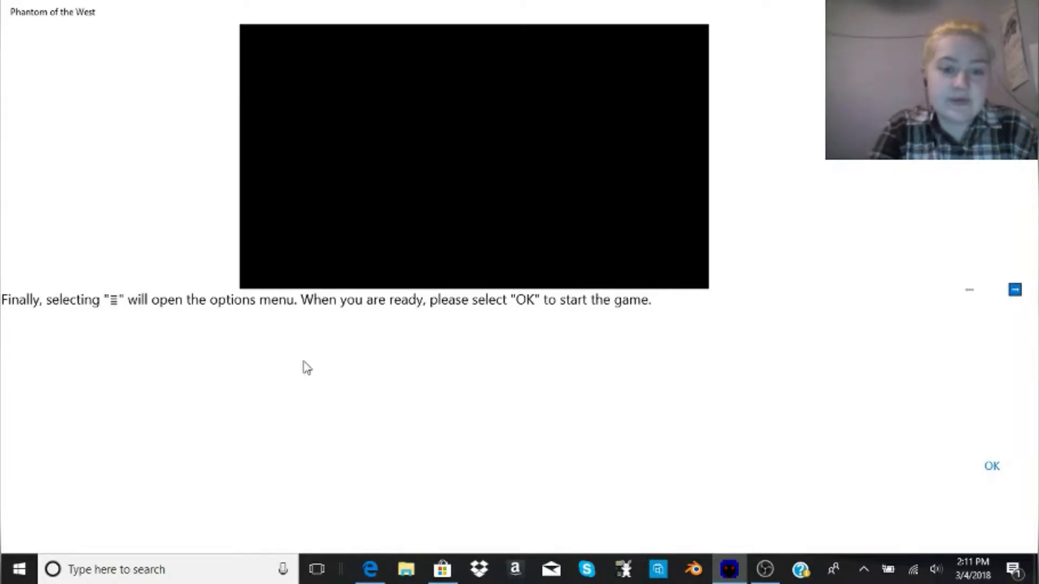
Finish the tutorial and bring up the options menu with Save, Load, New Game, Play Tutorial and Voice-Over.
click(991, 465)
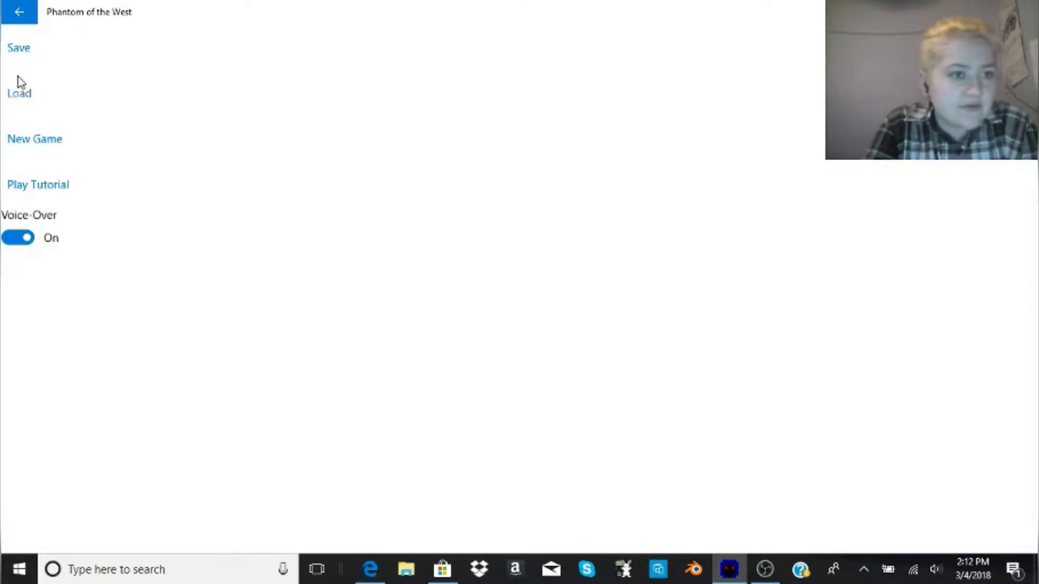
click(18, 46)
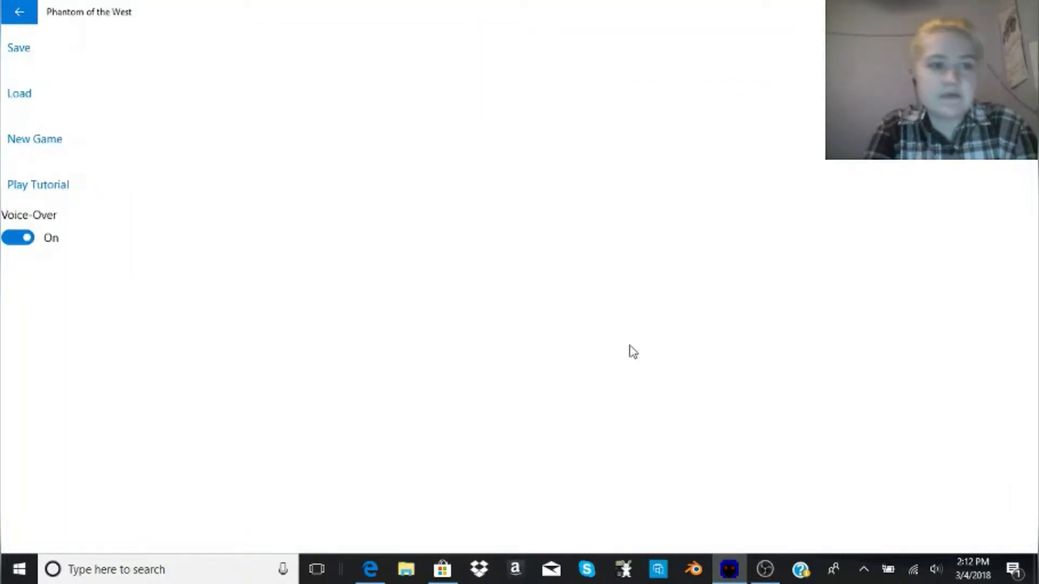
Start a New Game and continue past Dr. Kaden's introduction to the New Ferando page.
click(35, 138)
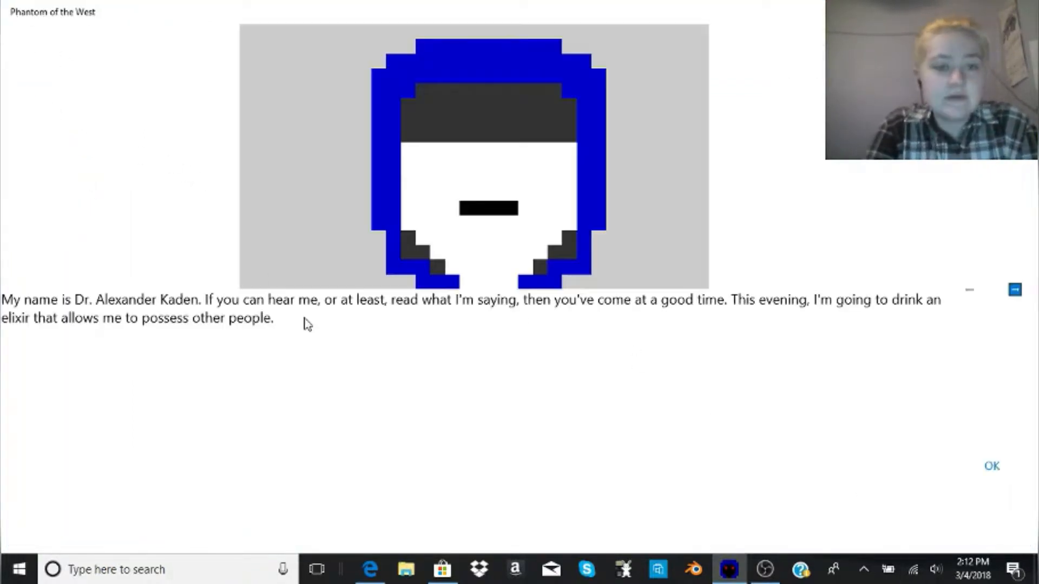
mouse_move(690, 237)
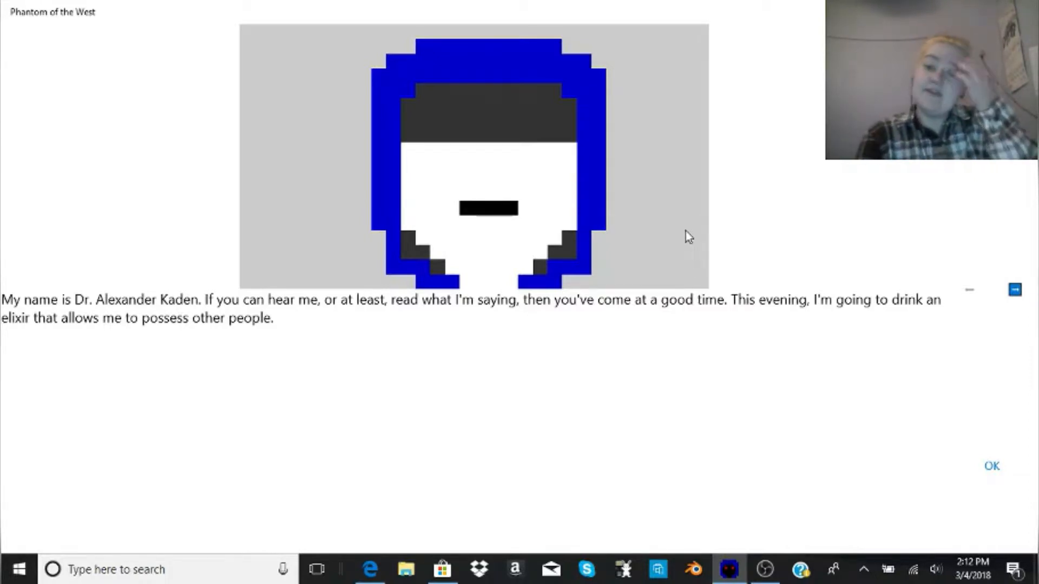
mouse_move(188, 325)
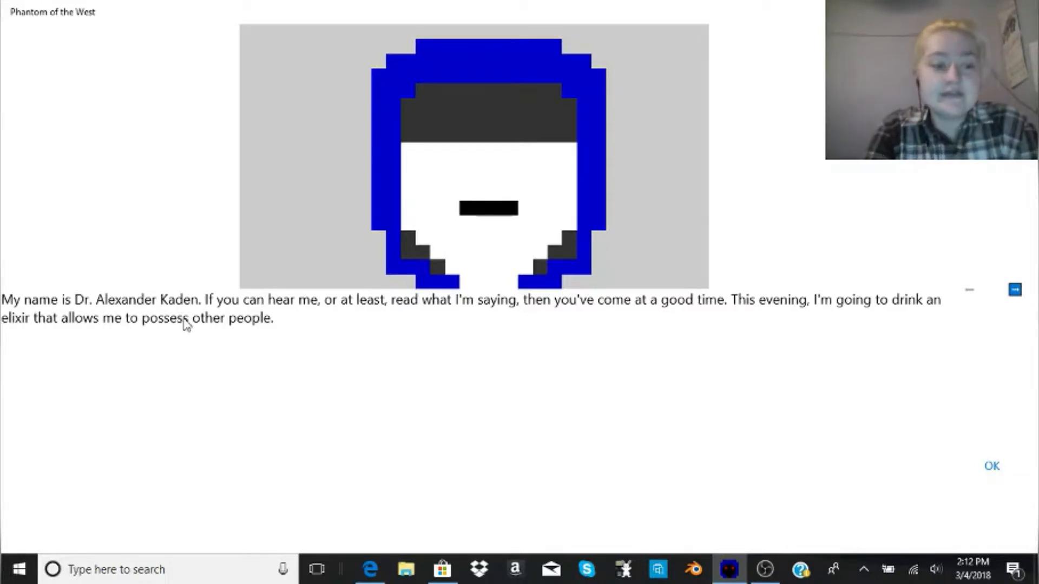
mouse_move(455, 378)
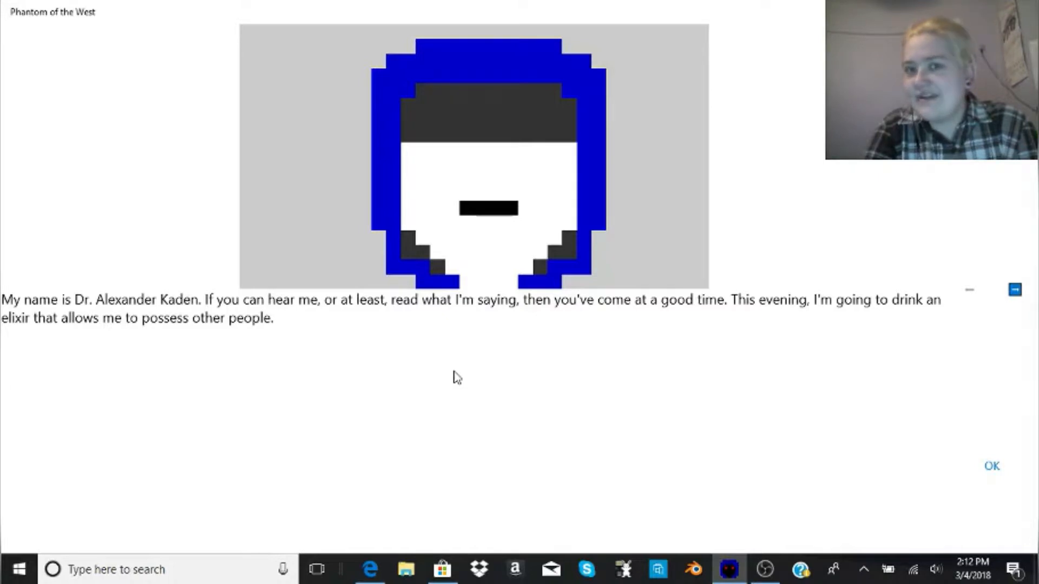
click(991, 465)
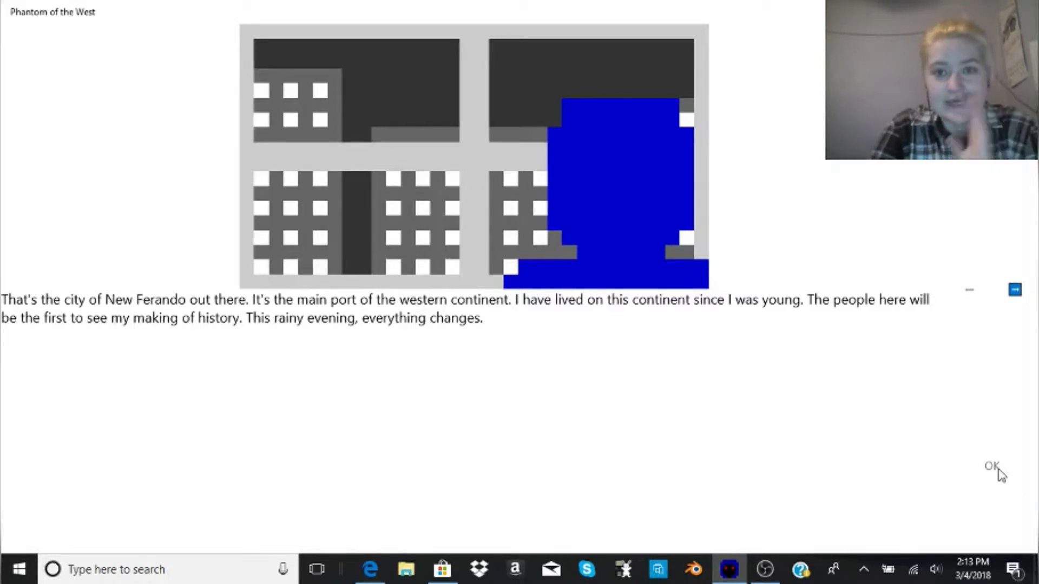
Continue past the New Ferando and elixir pages to Kaden collapsing in the alley.
click(991, 465)
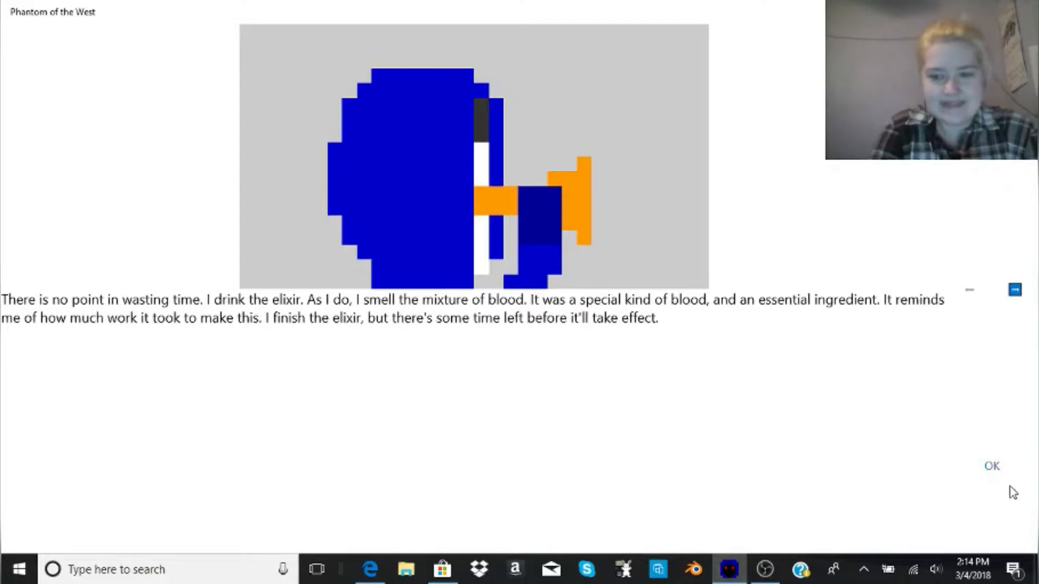
click(991, 465)
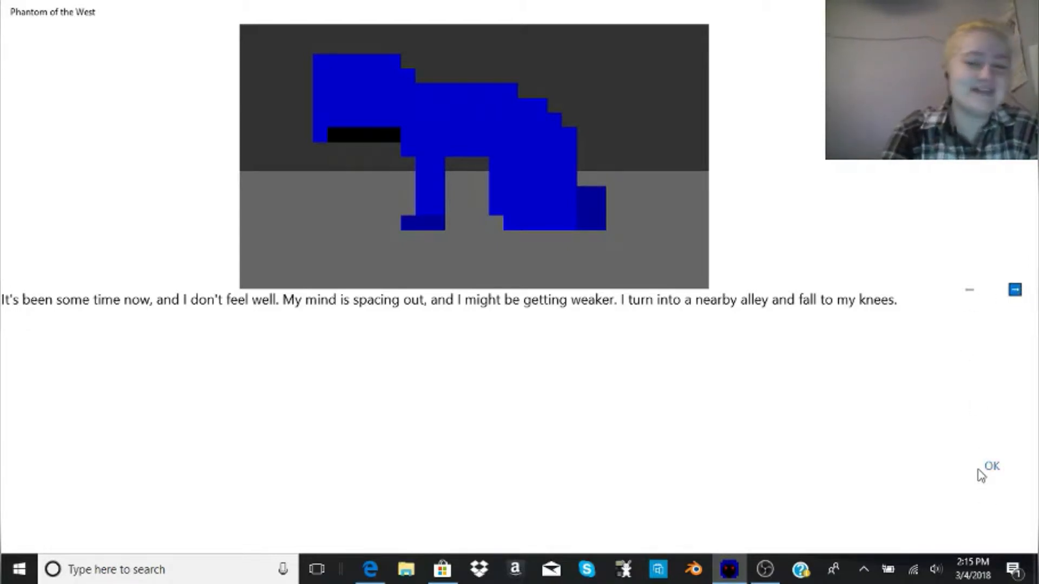
Continue through the officer's arrival, his question and the faceless narrator to the leap into the officer.
click(991, 465)
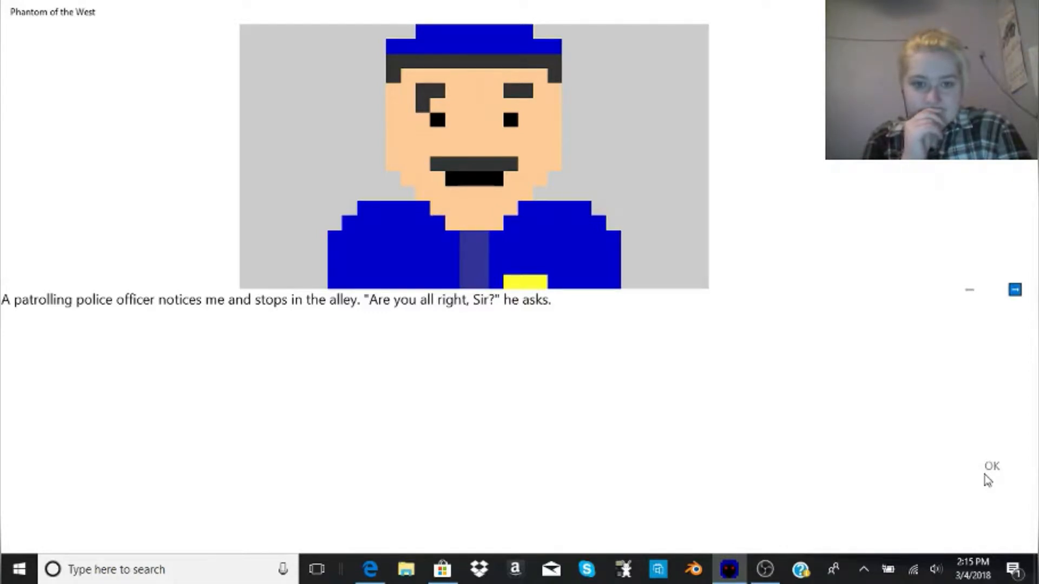
click(991, 465)
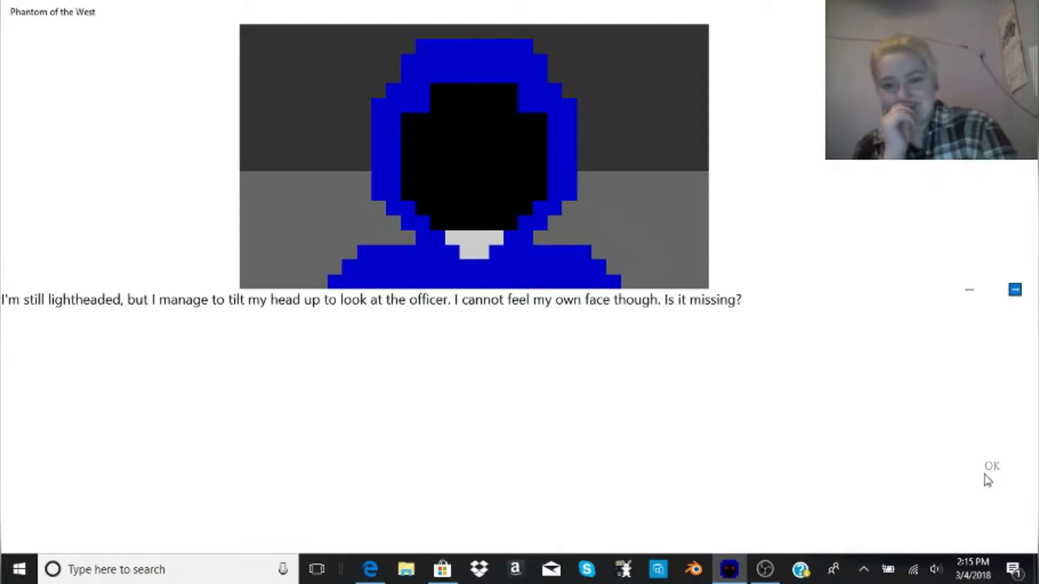
click(991, 465)
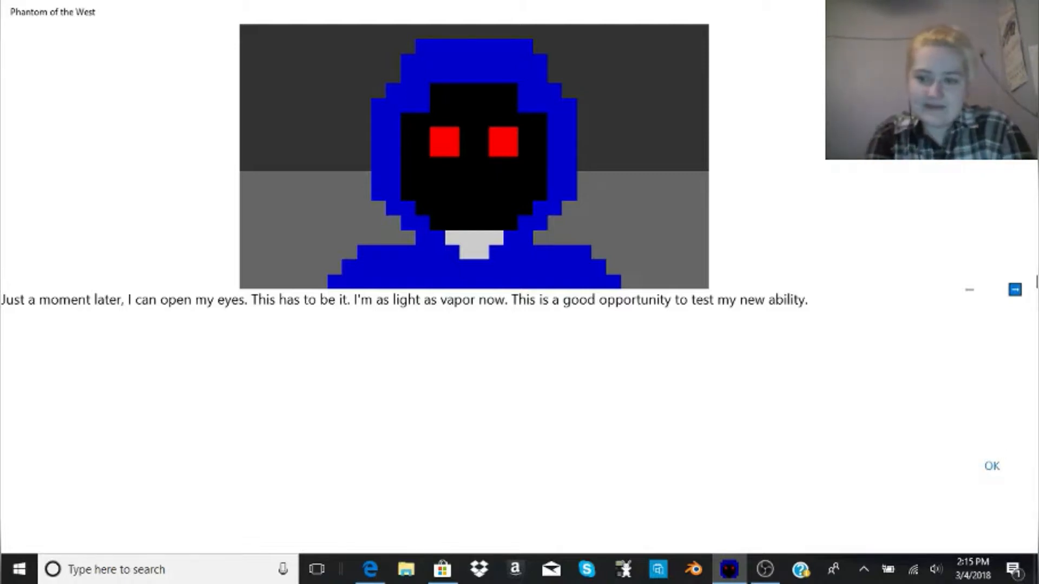
click(990, 465)
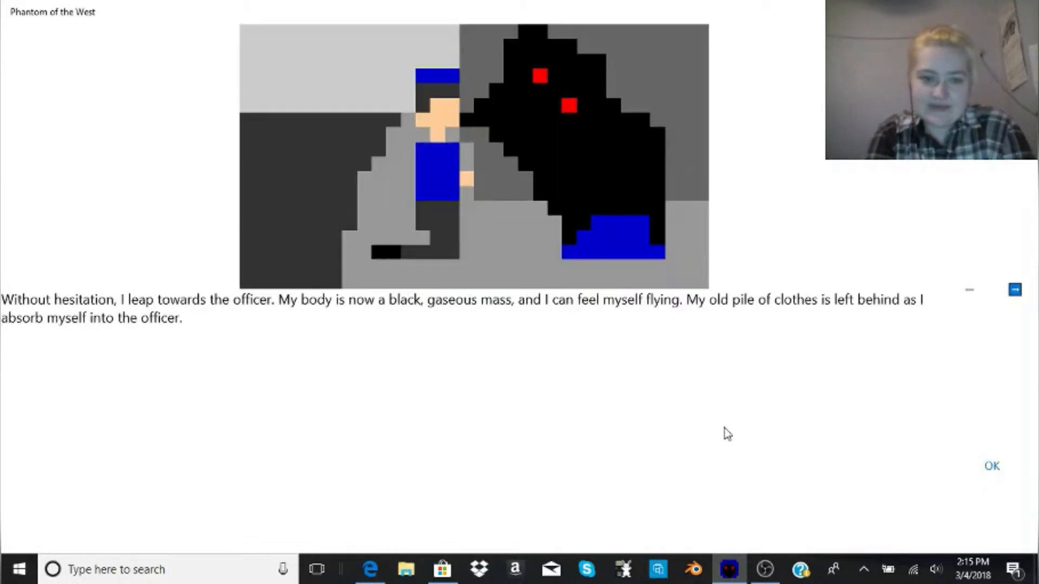
mouse_move(505, 400)
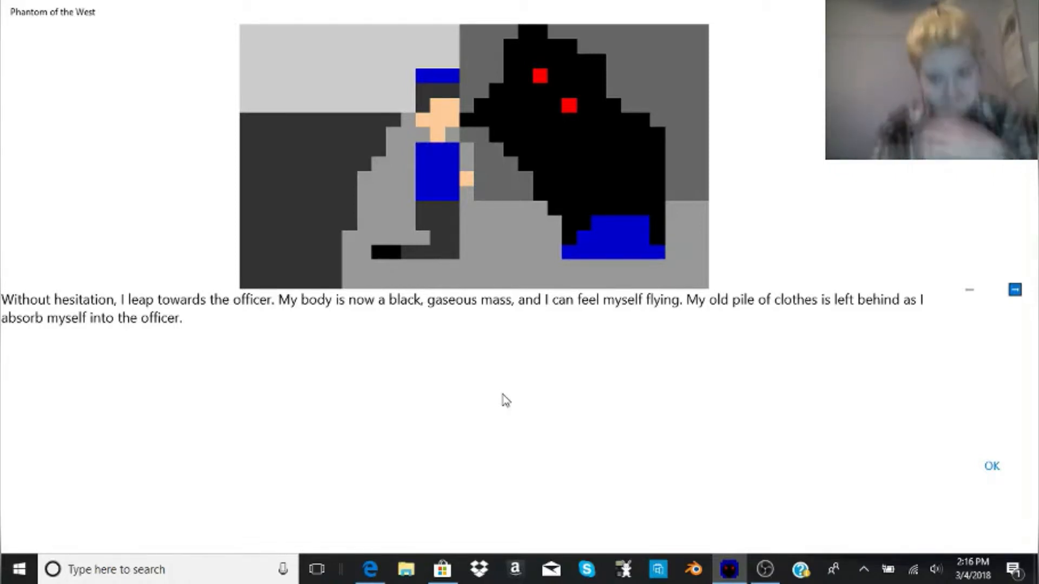
Continue through the changed hands, driving the officer's car and the nap at his apartment.
click(991, 466)
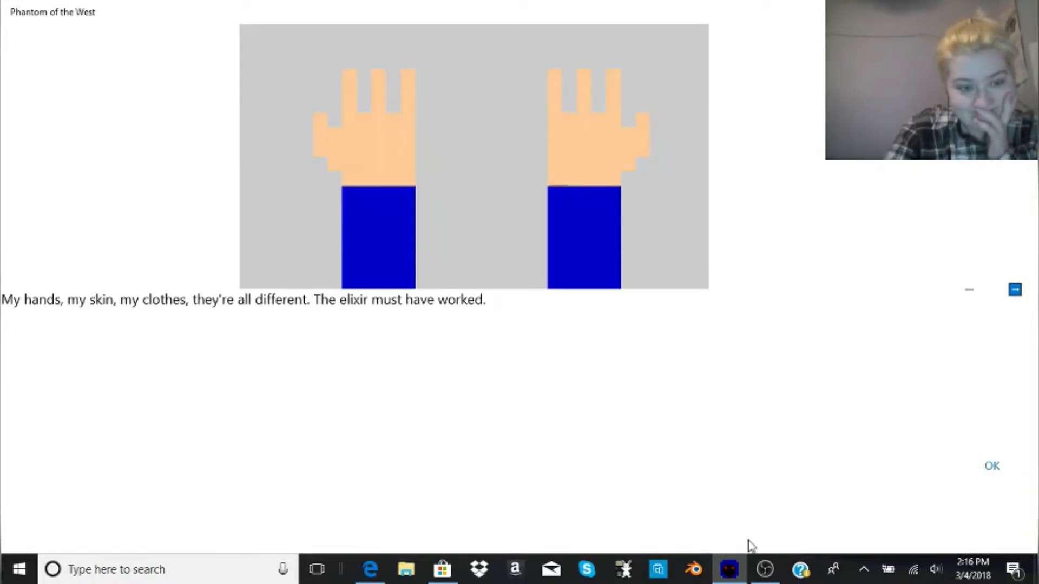
mouse_move(773, 385)
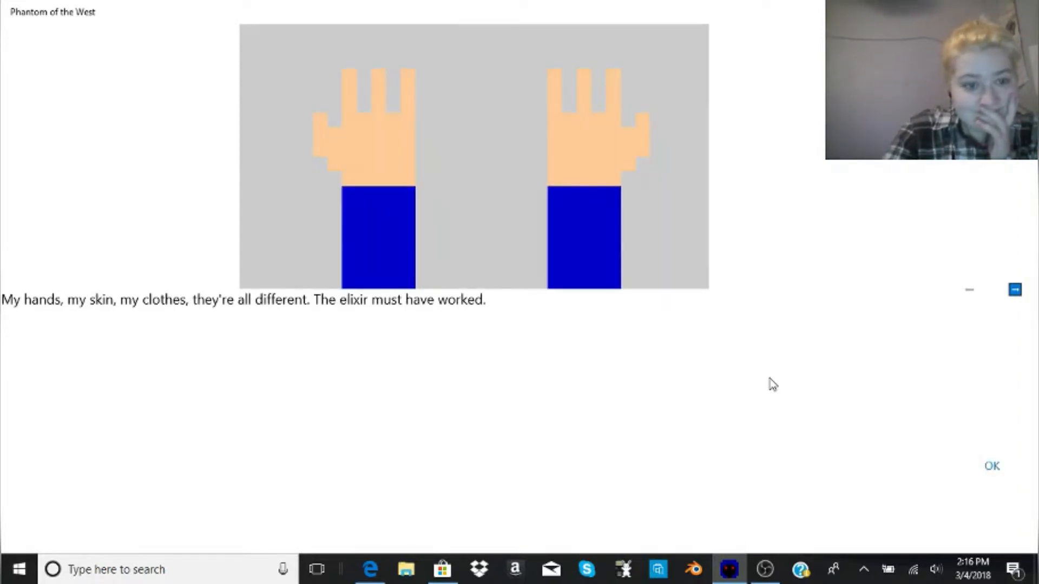
mouse_move(808, 392)
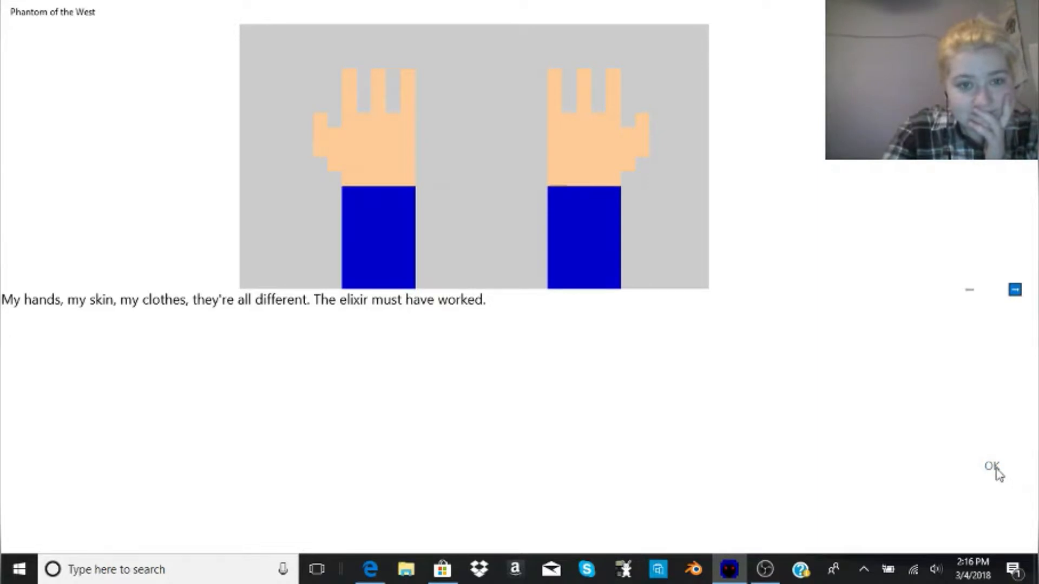
click(991, 465)
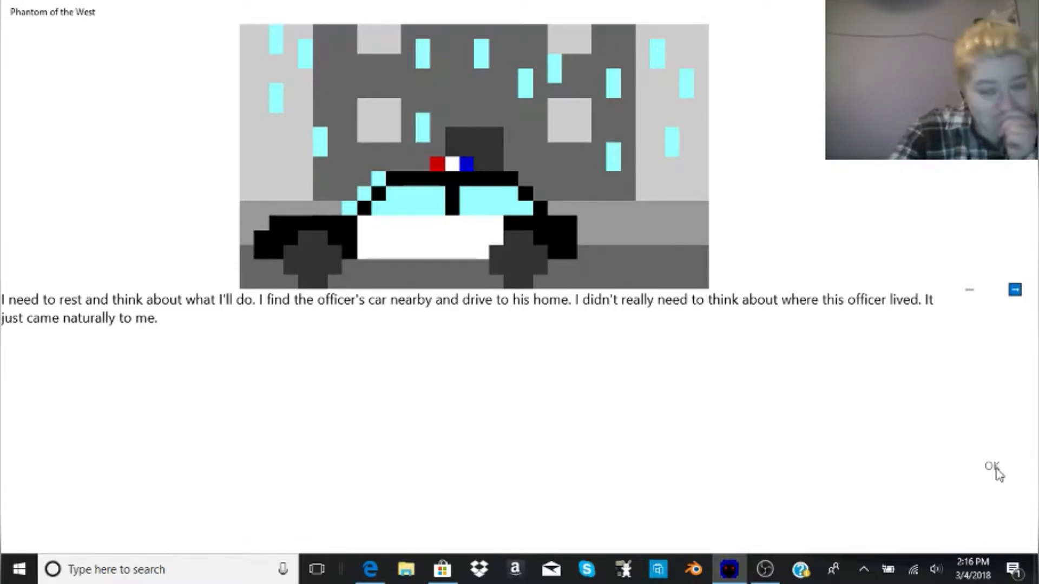
click(989, 465)
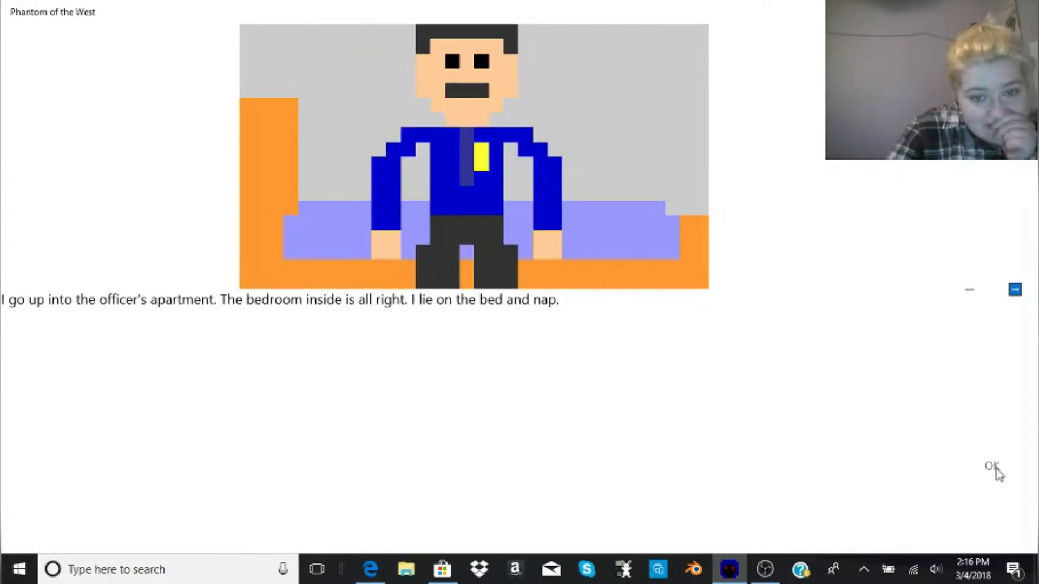
click(993, 465)
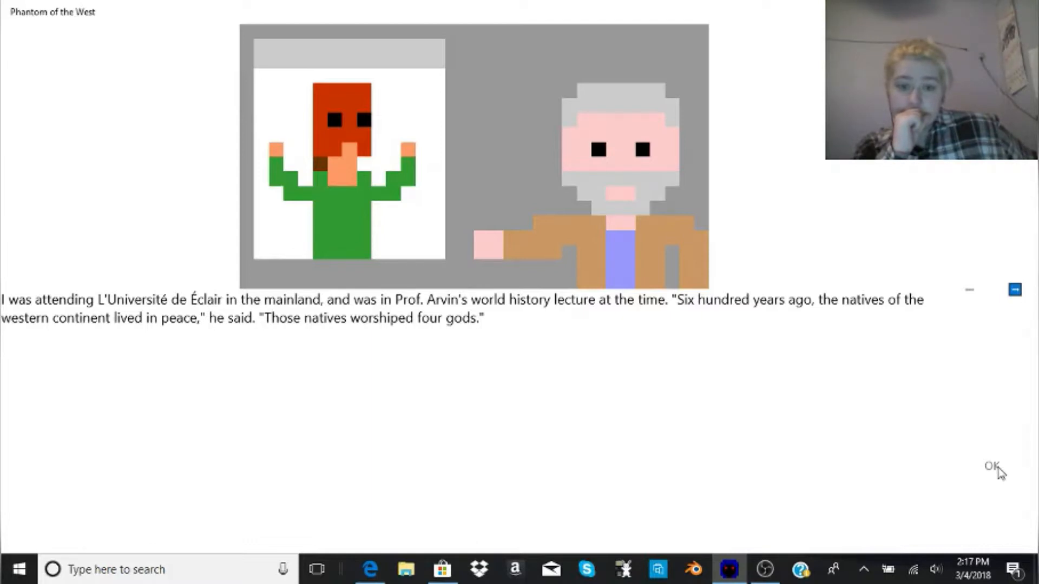
Step through Prof. Arvin's lecture introducing the four gods until the lecture ends.
click(991, 465)
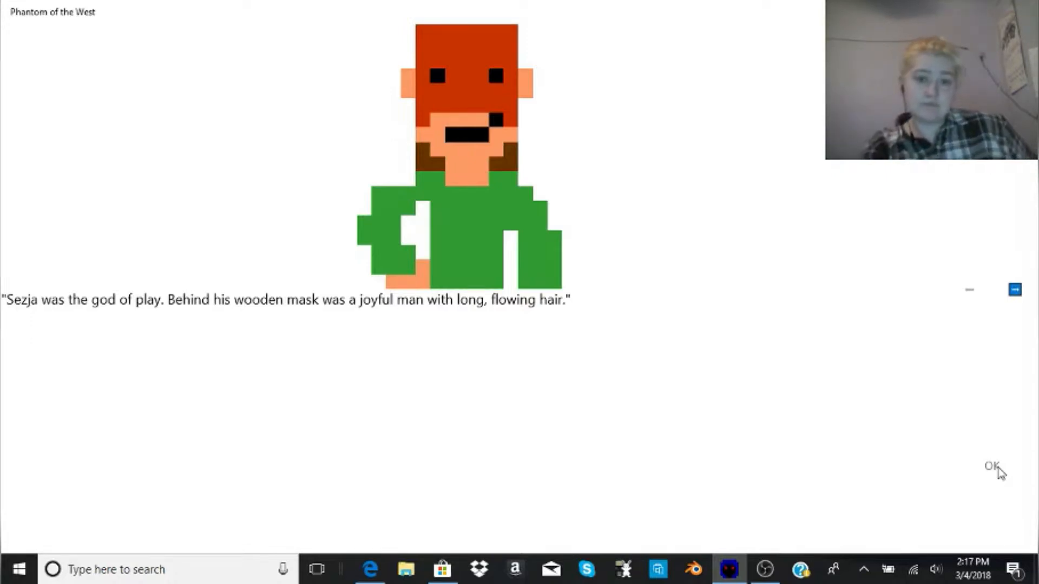
click(990, 465)
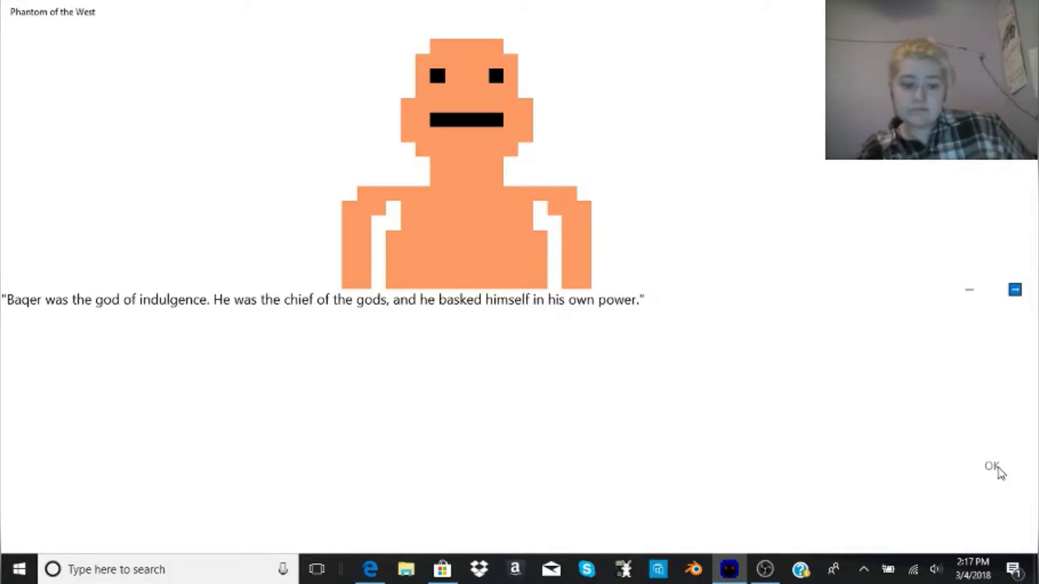
click(990, 466)
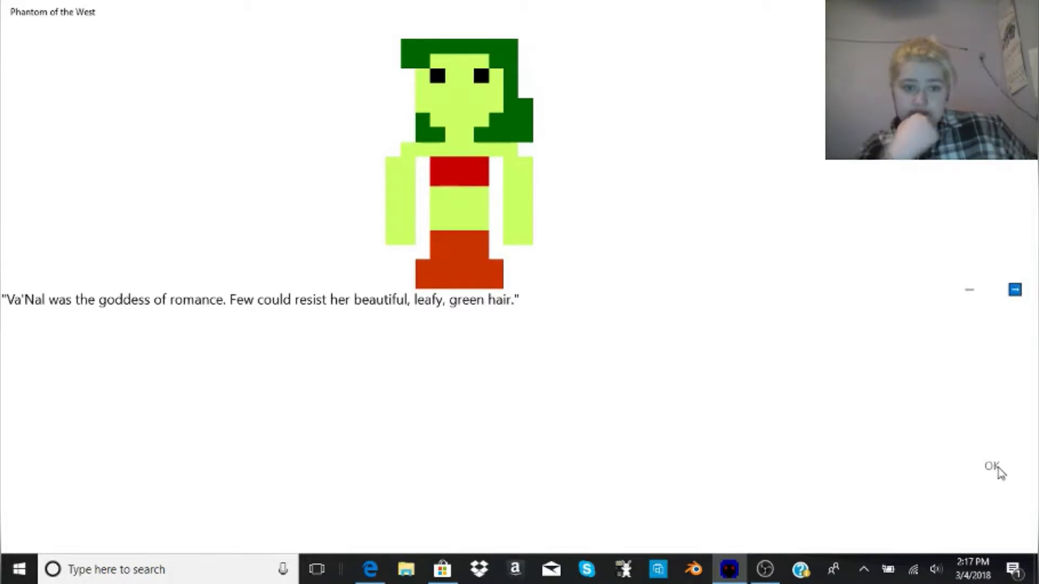
click(990, 466)
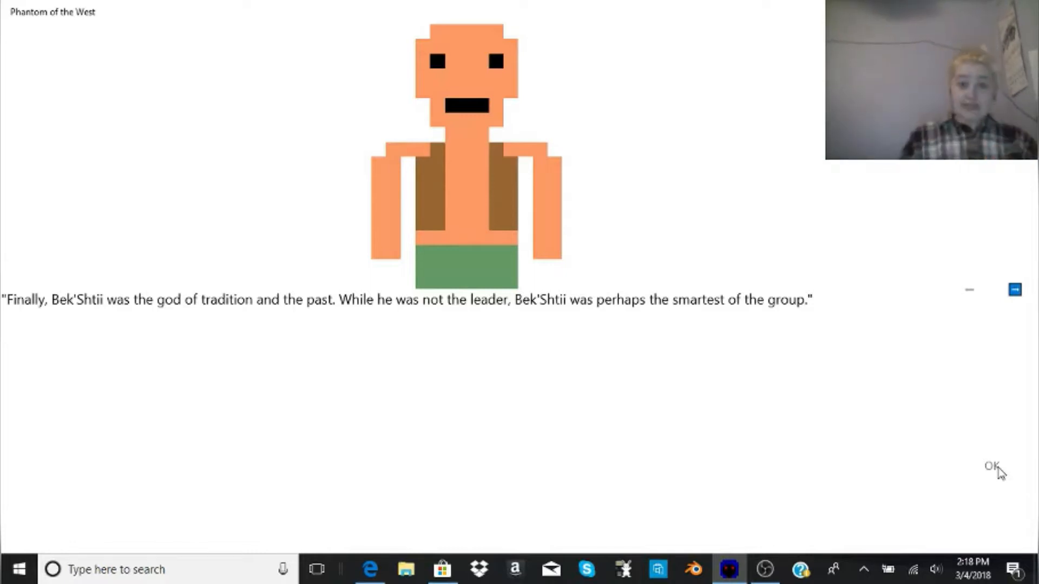
click(990, 465)
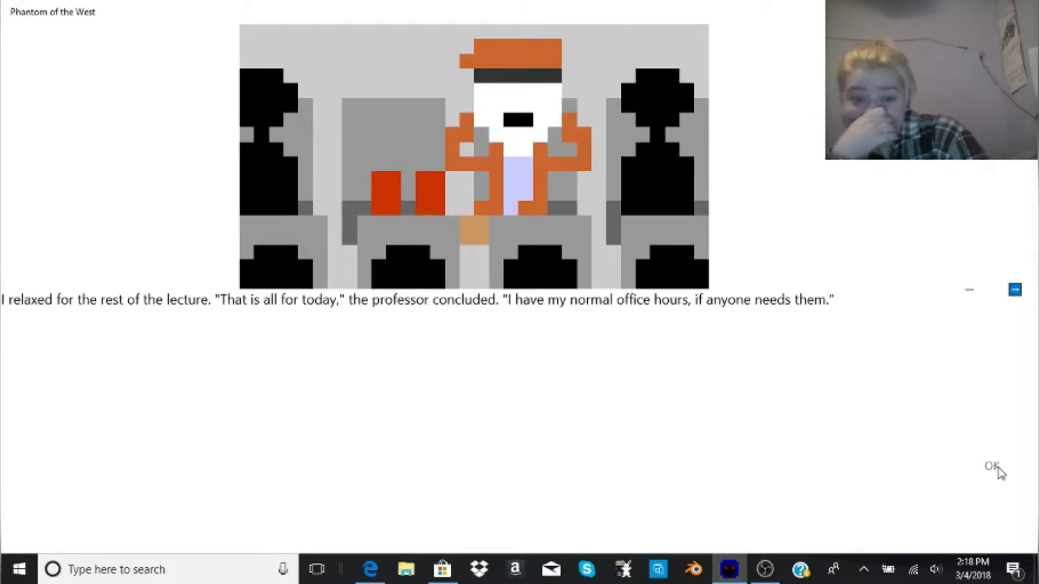
Go through the walk to Prof. Arvin's office and the conversation until Kaden wakes in the officer's body.
click(991, 465)
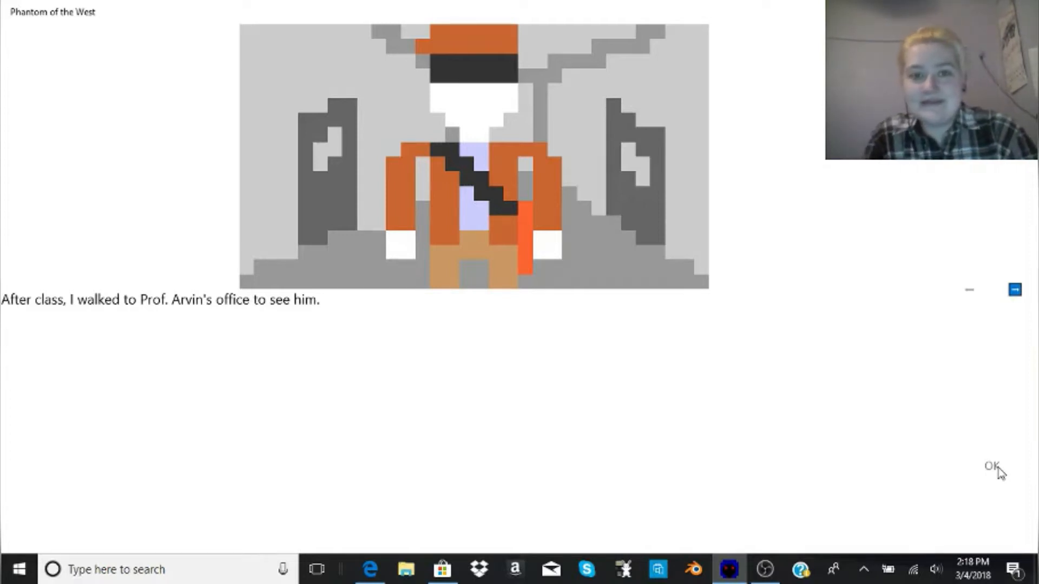
click(990, 466)
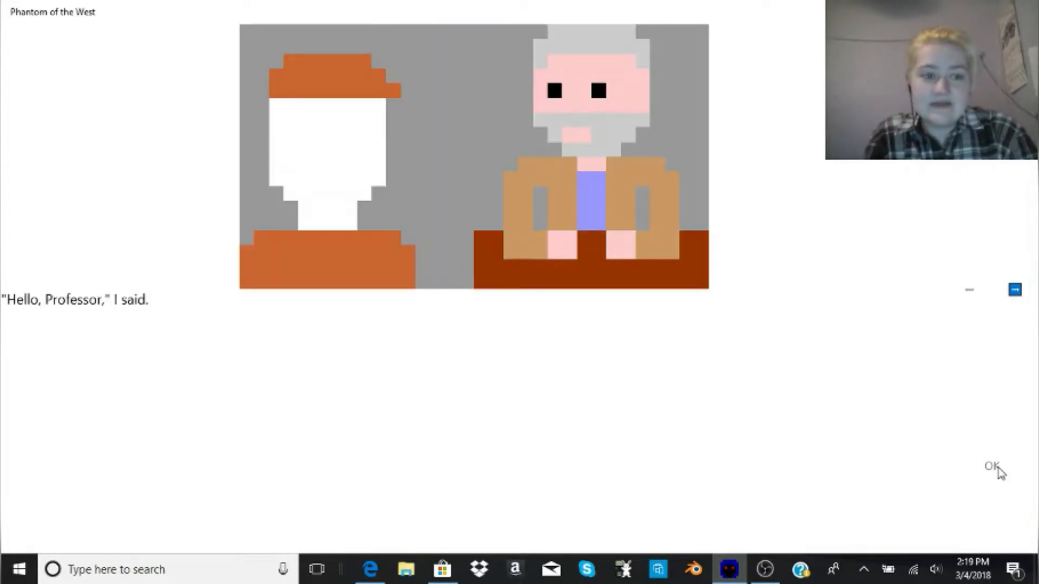
click(992, 465)
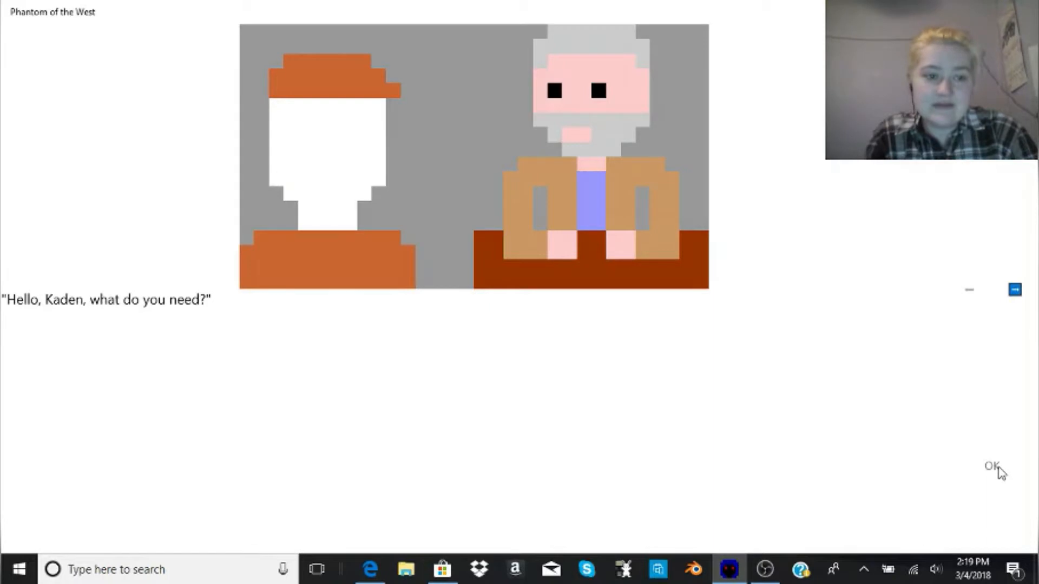
click(990, 465)
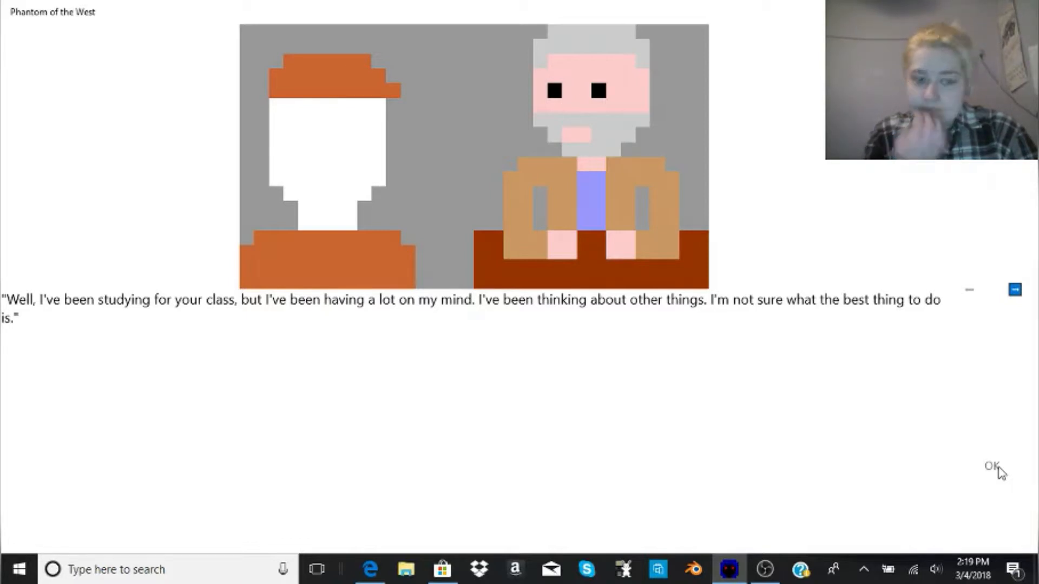
click(990, 465)
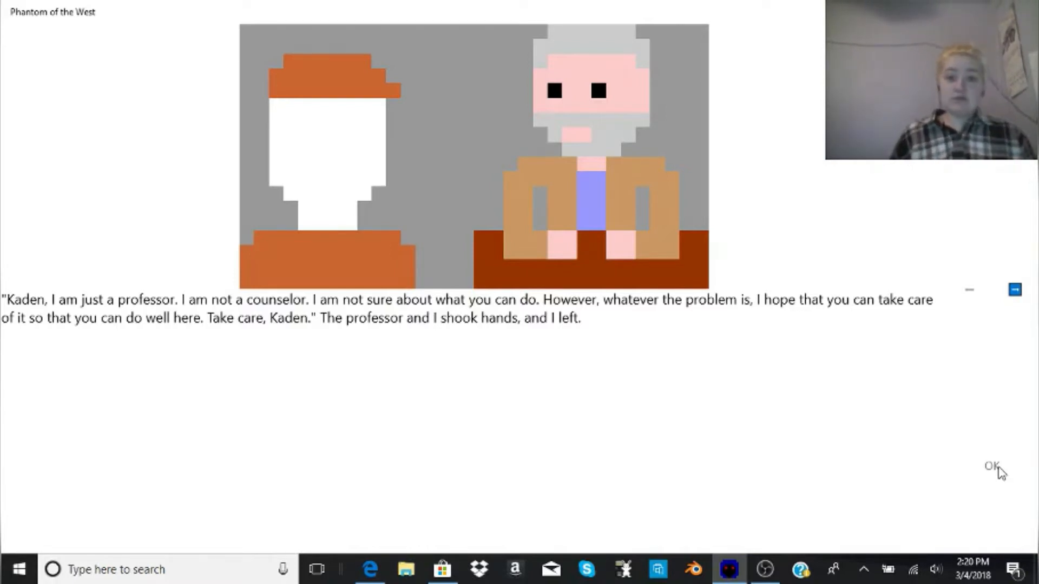
click(991, 465)
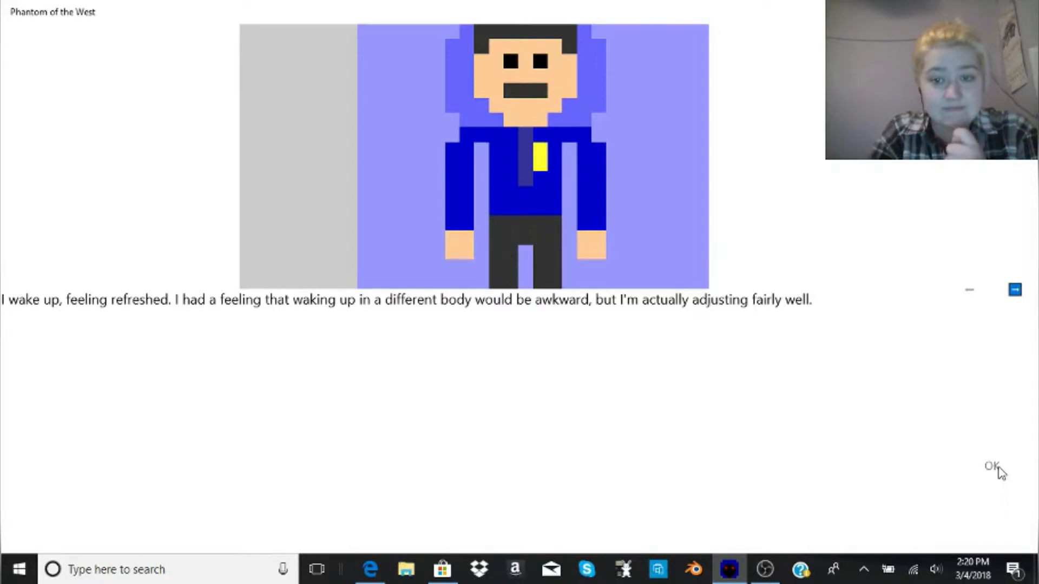
Continue through the morning greeting and masked Sezja's explanation until he vanishes from the bed.
click(989, 466)
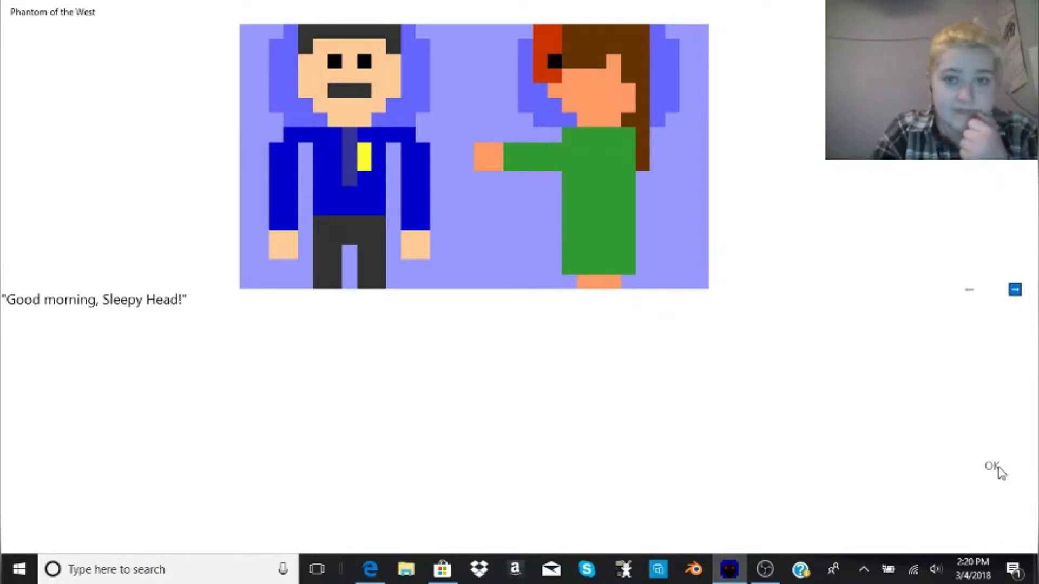
click(990, 465)
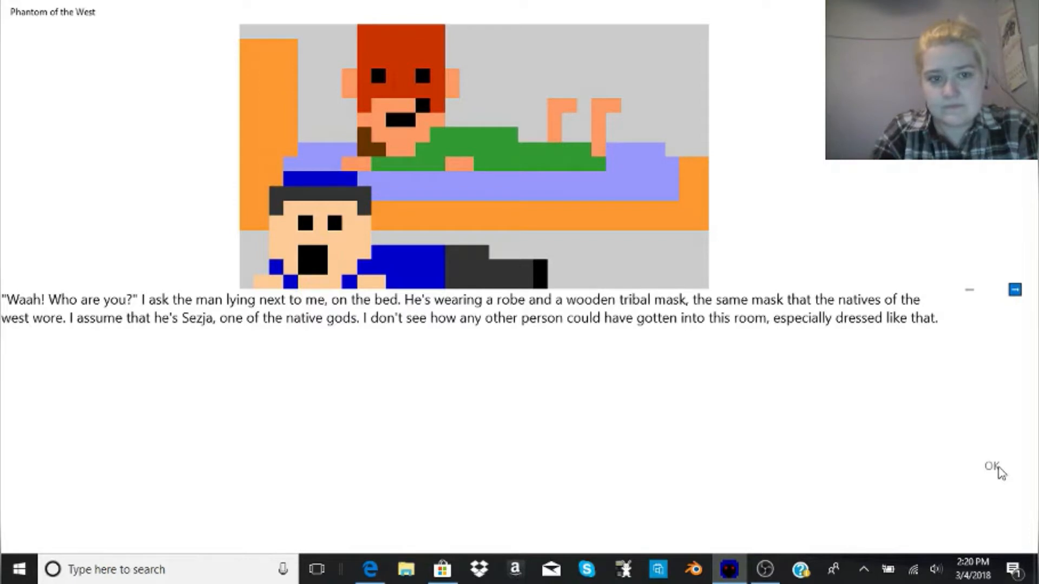
click(990, 464)
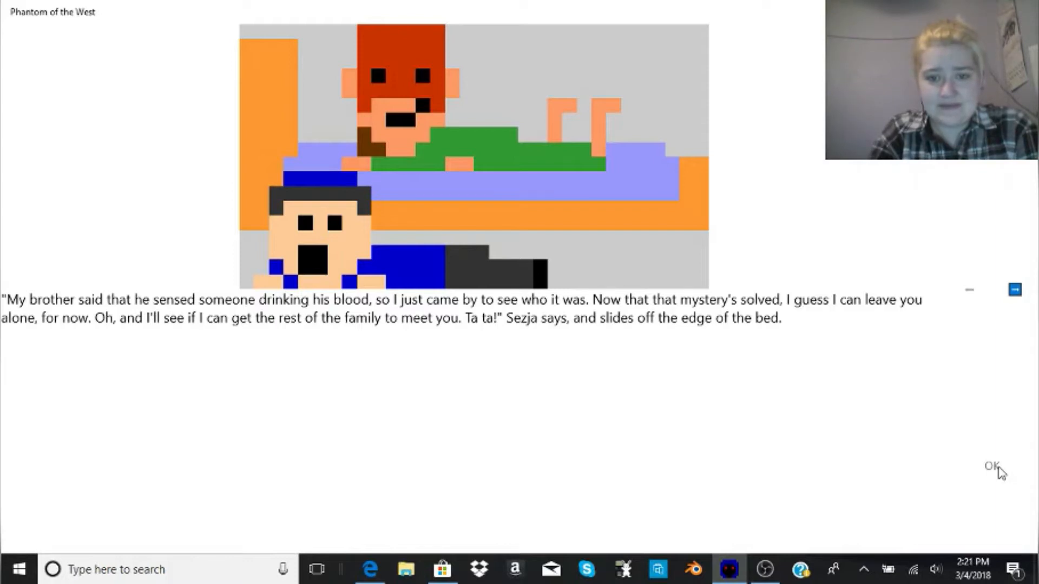
click(990, 465)
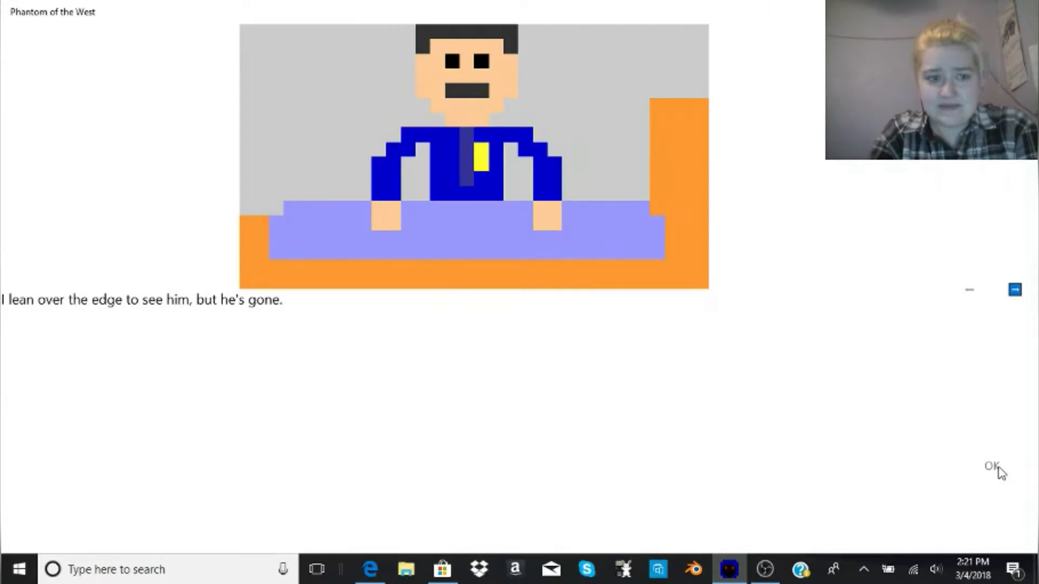
Continue through the three worries to the phone call with Dr. Caitlyn Rylie.
click(992, 466)
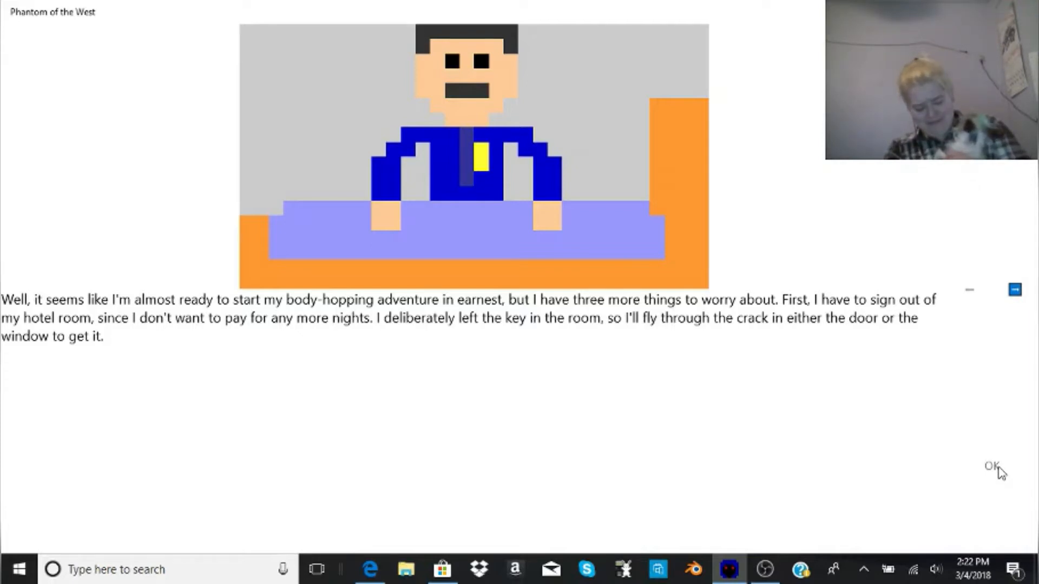
click(990, 465)
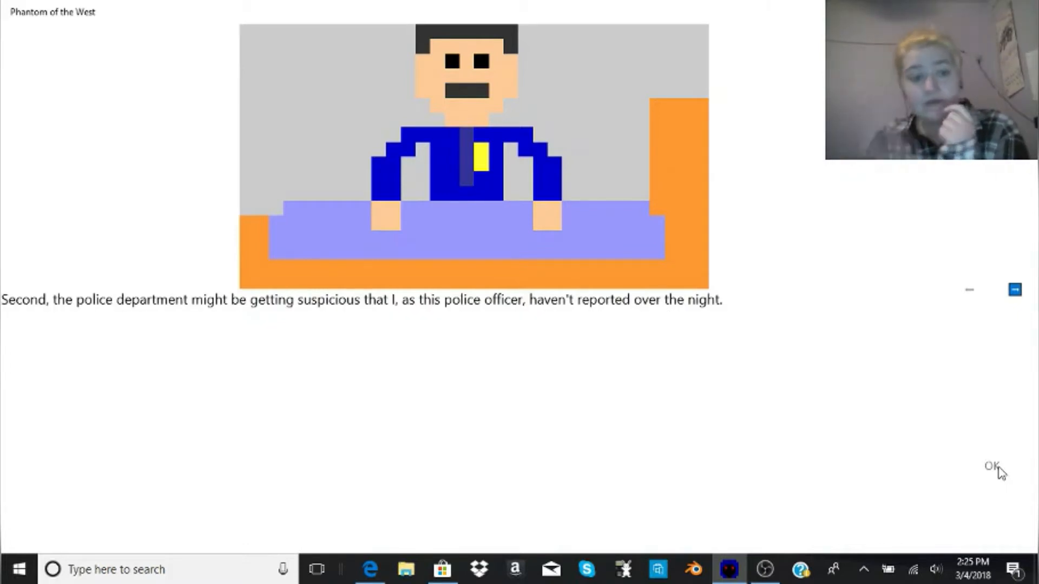
click(990, 466)
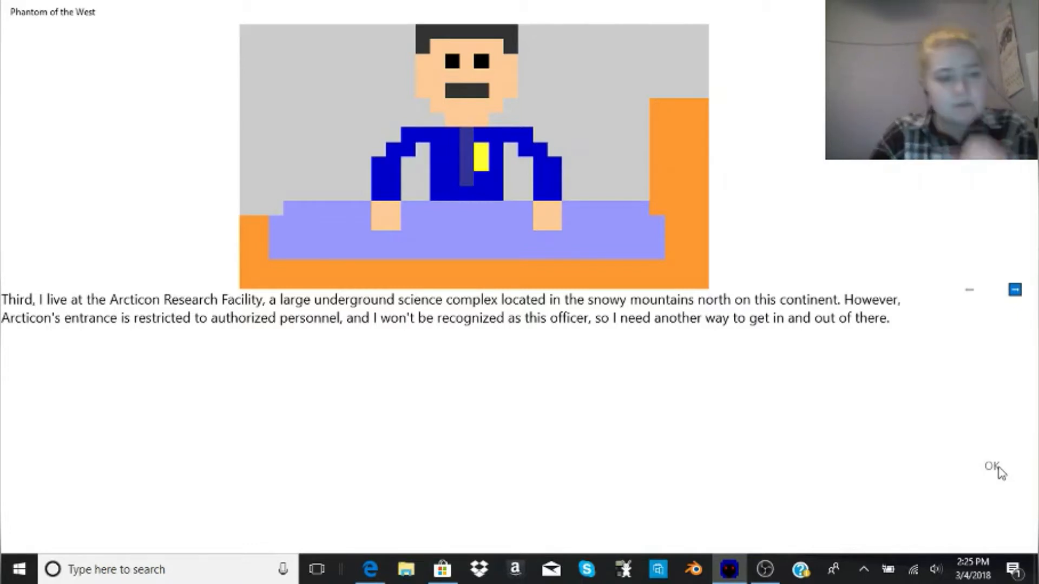
click(988, 464)
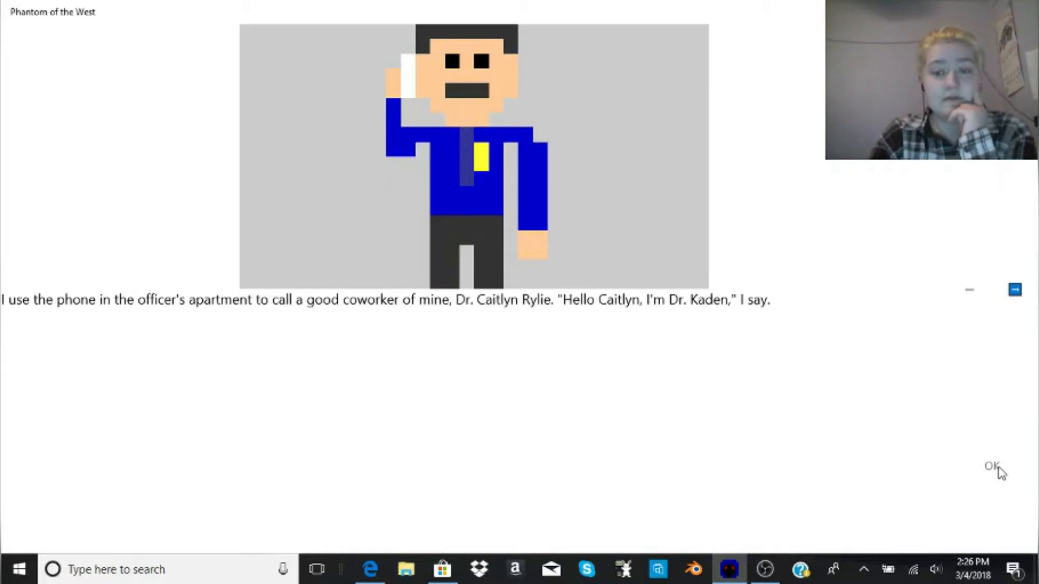
Continue the phone conversation until Caitlyn agrees and pulls up outside the apartment building.
click(990, 465)
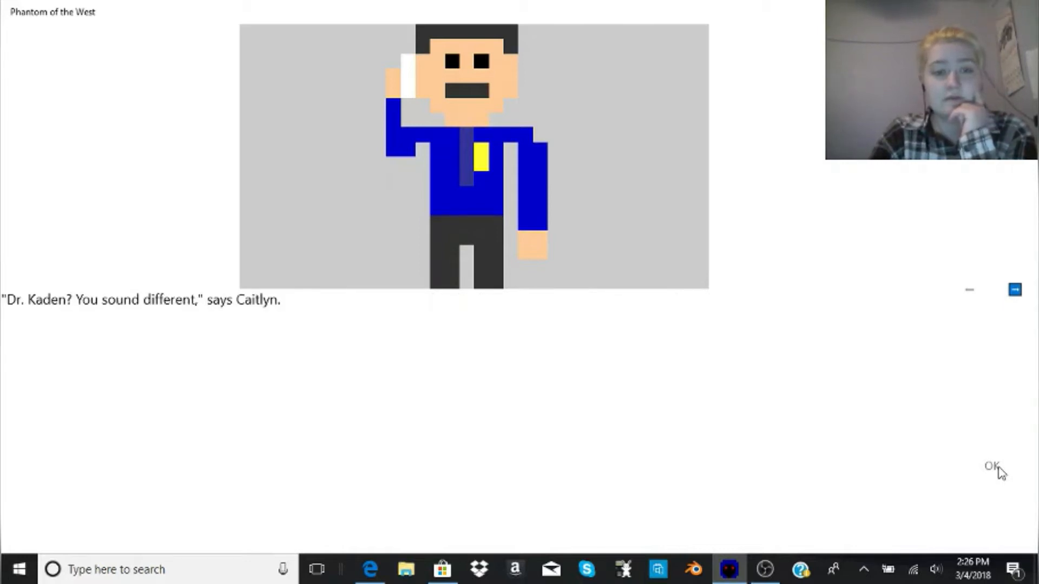
click(992, 465)
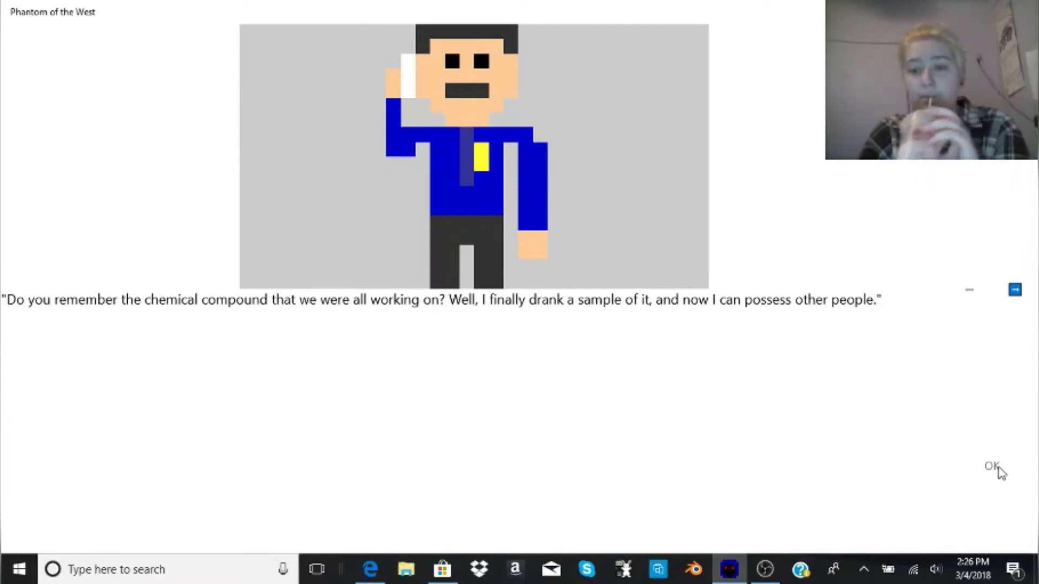
click(991, 465)
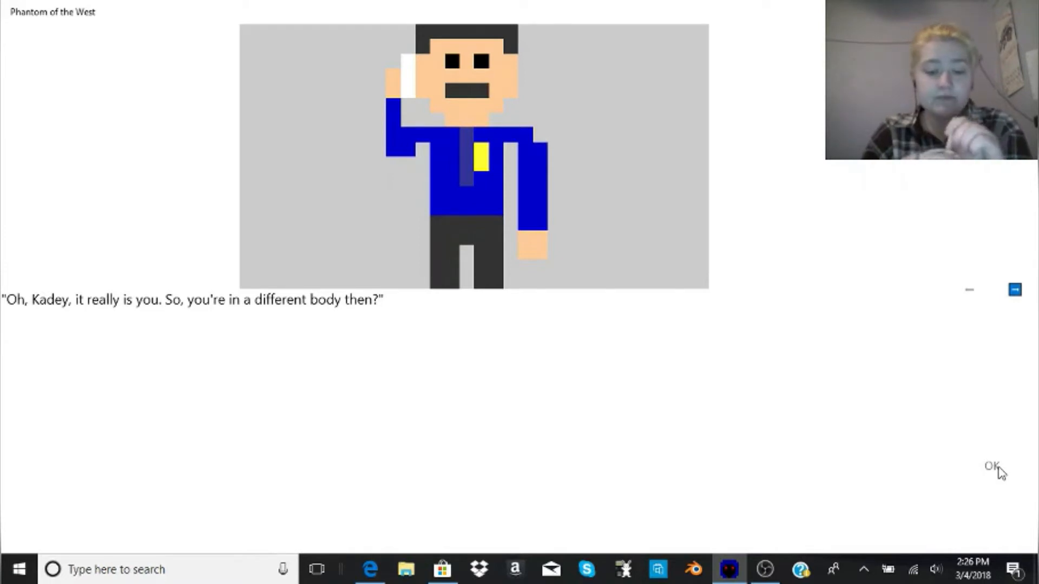
click(989, 465)
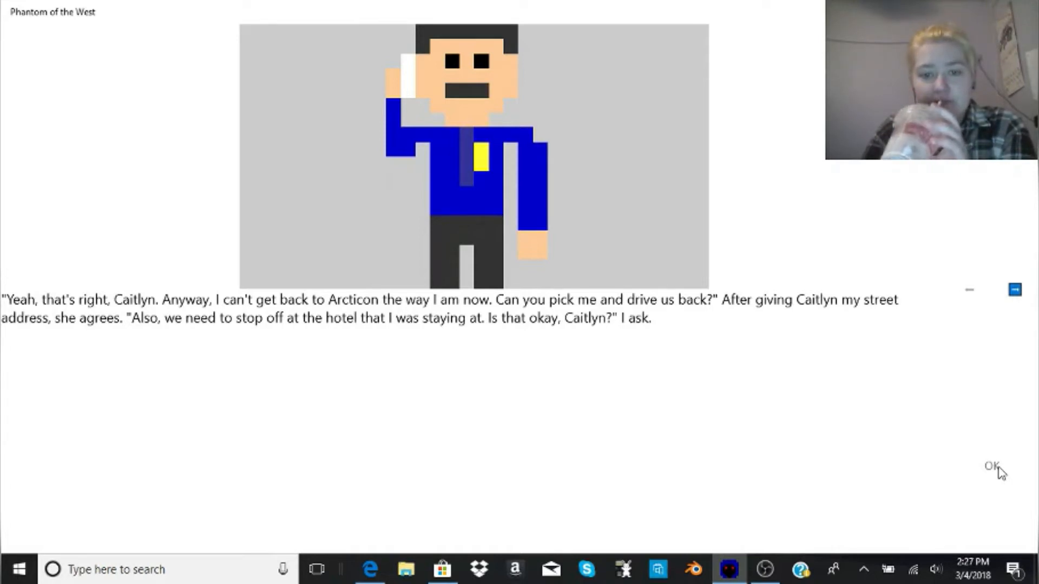
click(990, 465)
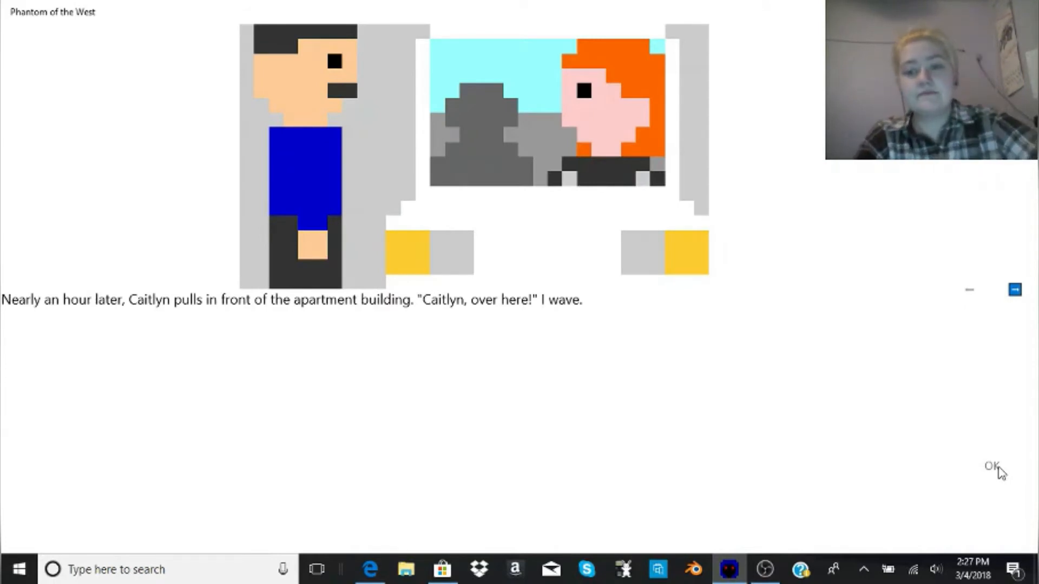
Advance the car scene from the coworker's greeting past Kaden's need to possess Caitlyn and her objection.
click(990, 465)
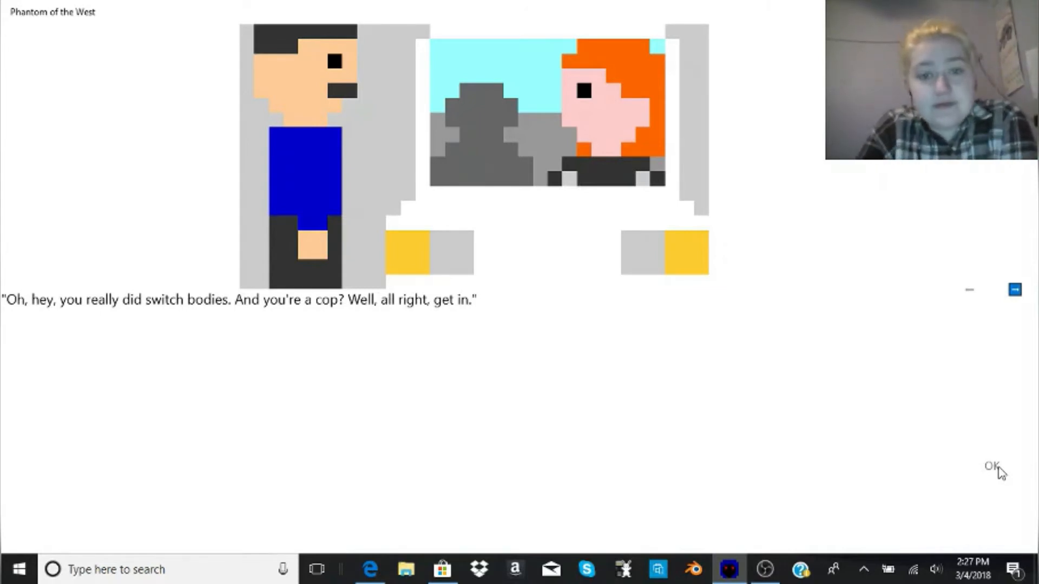
click(991, 466)
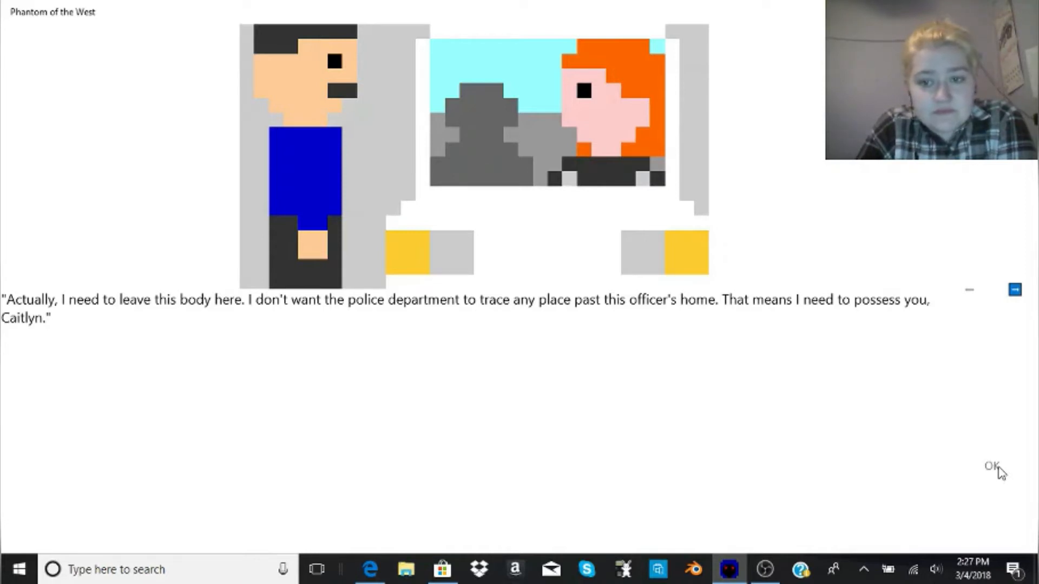
click(990, 466)
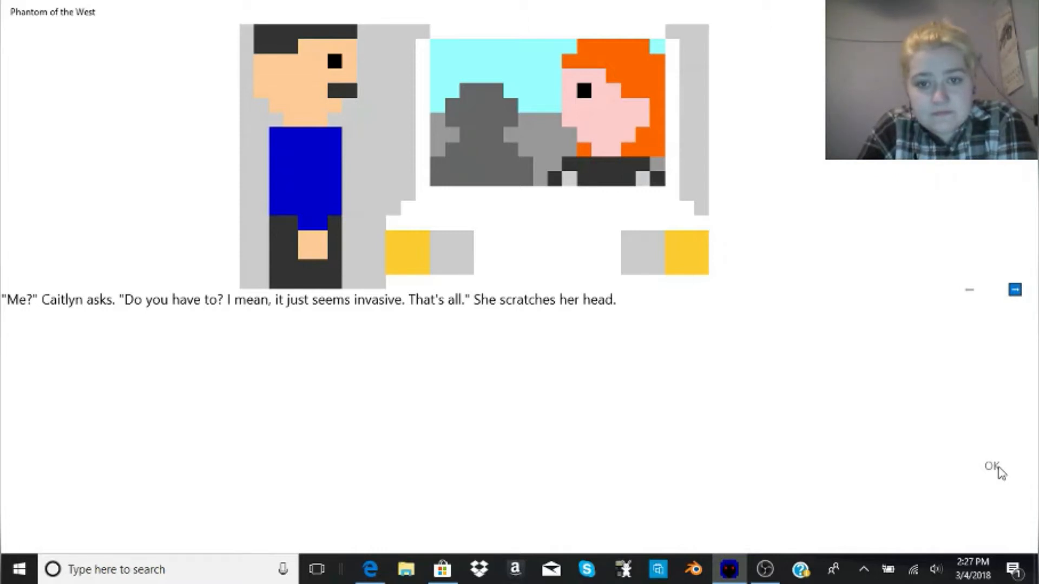
click(990, 466)
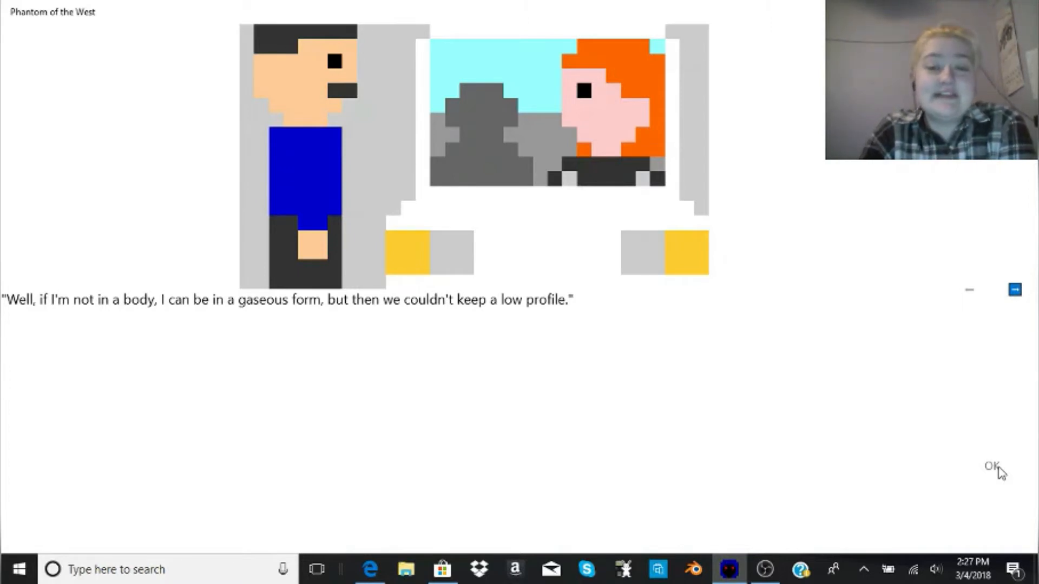
Continue past Caitlyn's towel suggestion, then select and confirm Choice 1 of 2 accepting the towel.
click(990, 465)
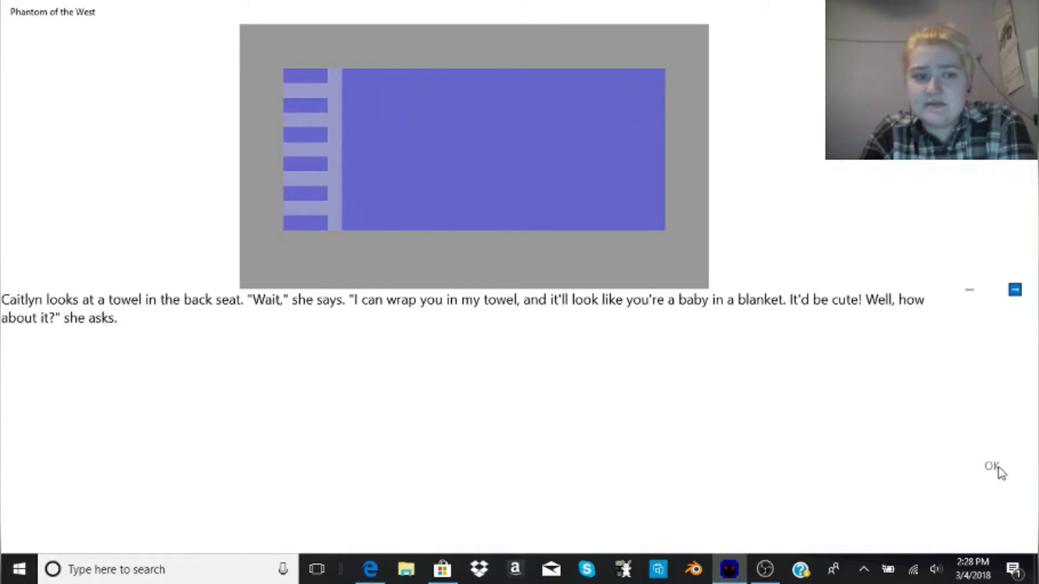
click(989, 466)
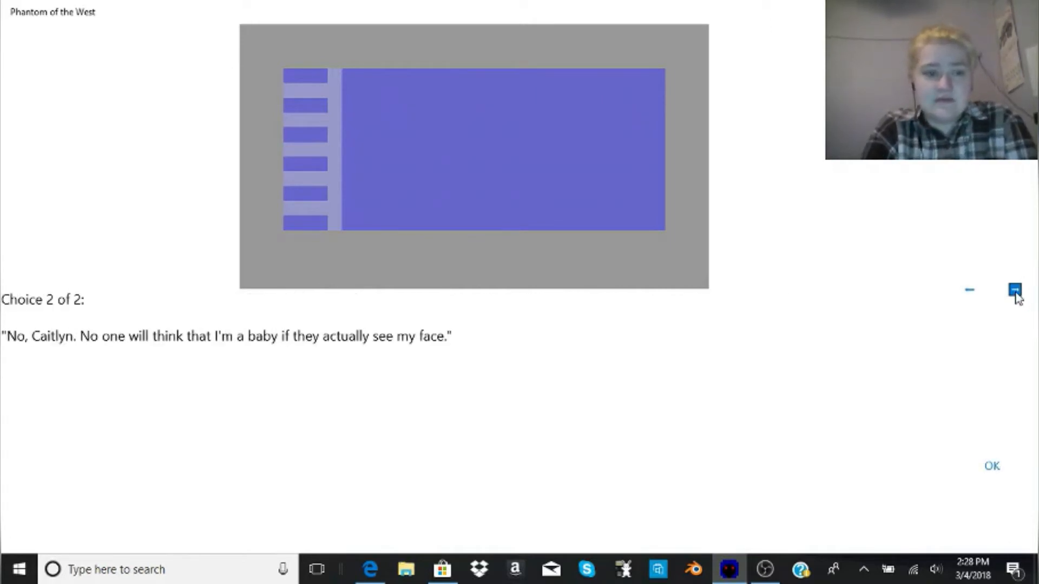
mouse_move(980, 299)
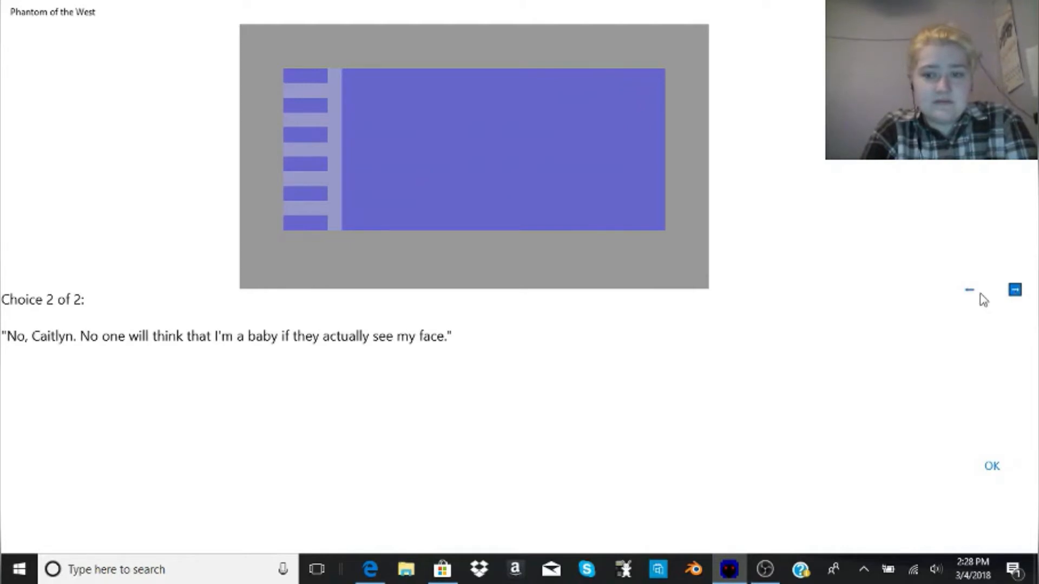
click(969, 290)
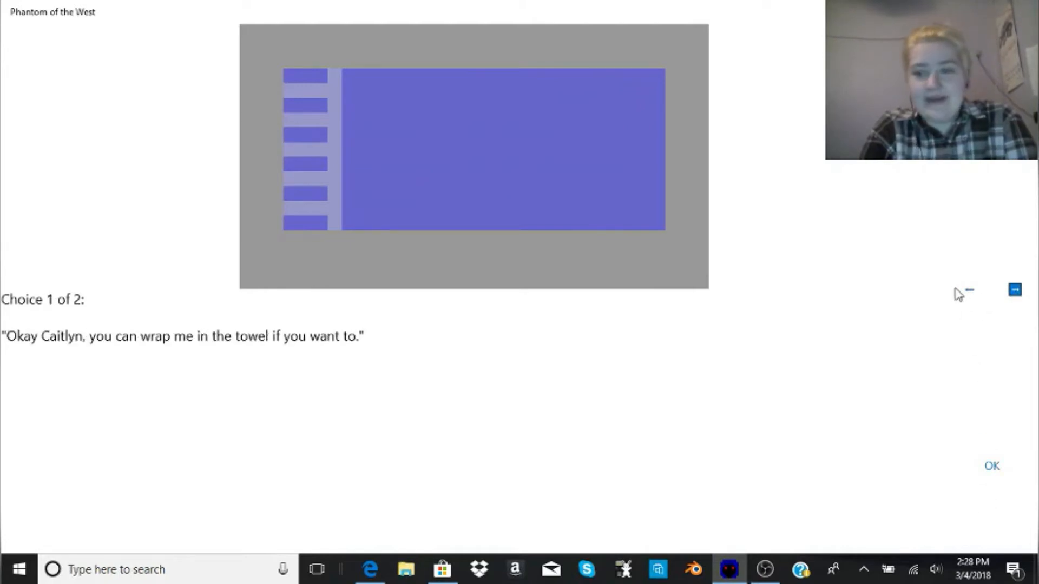
click(991, 465)
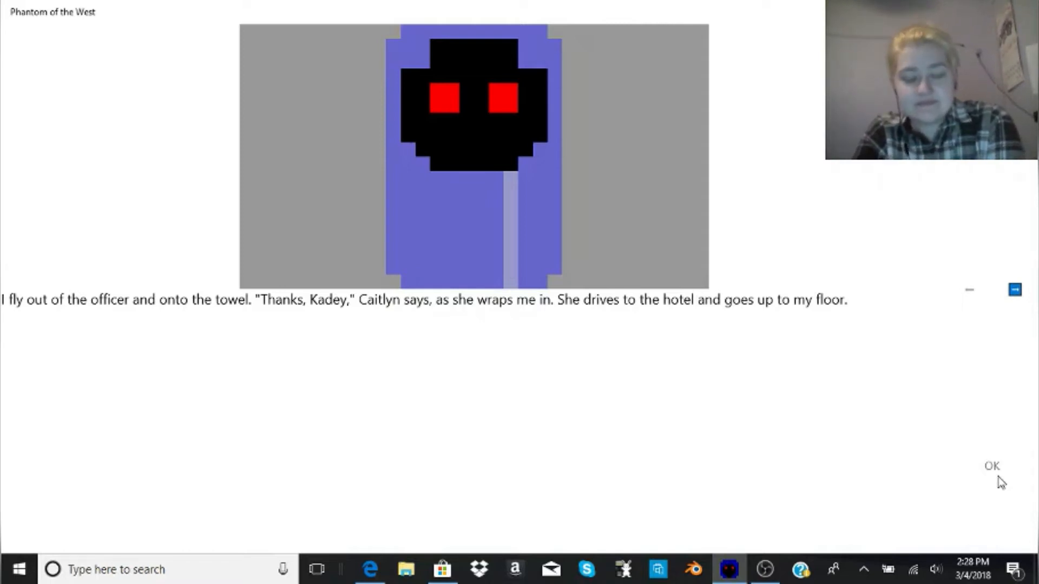
Advance through the apartment door, hotel lobby checkout and resisting the receptionist to Caitlyn's 'we must go'.
click(991, 465)
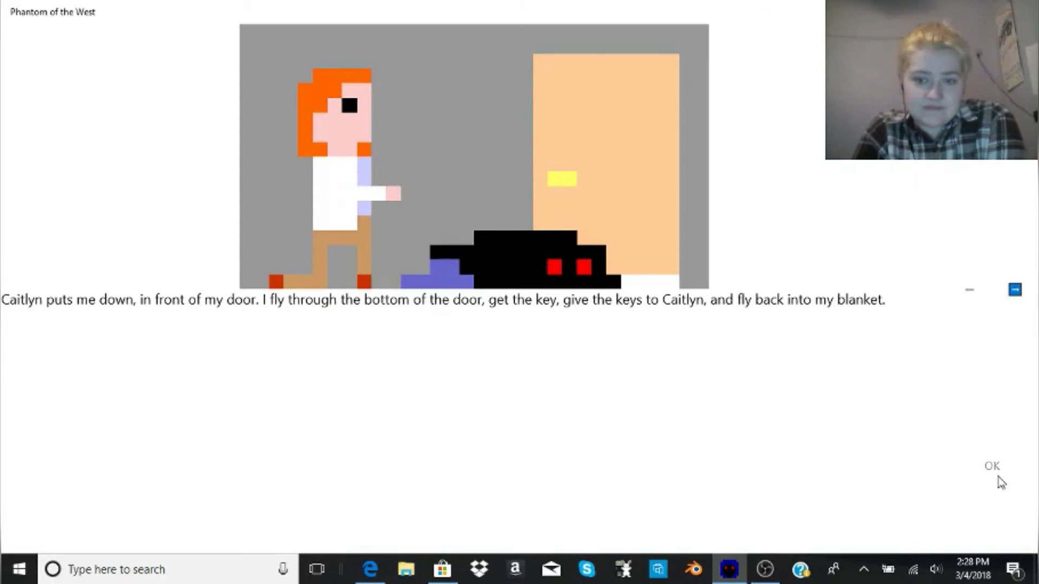
click(991, 465)
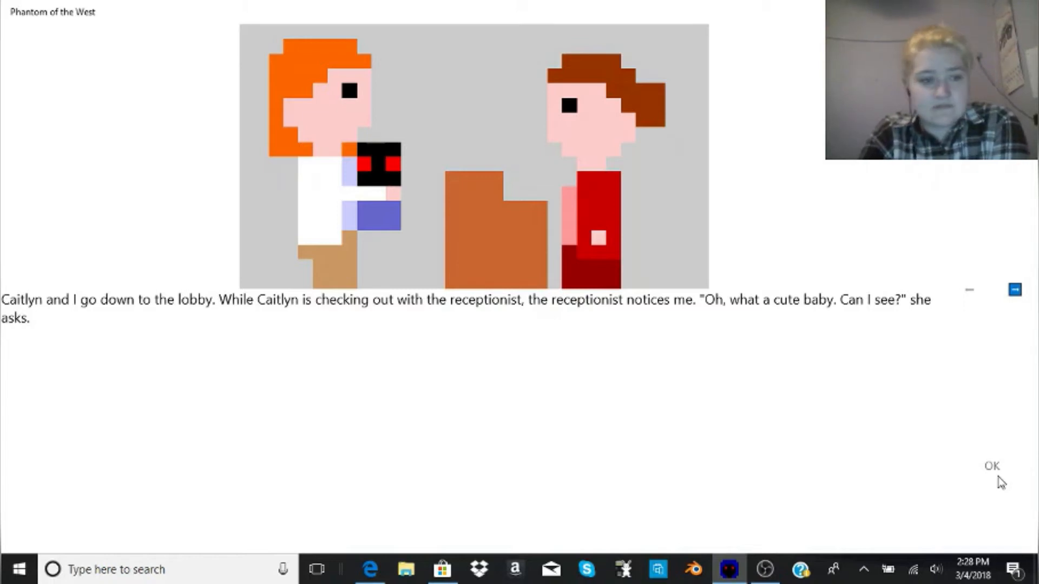
click(991, 465)
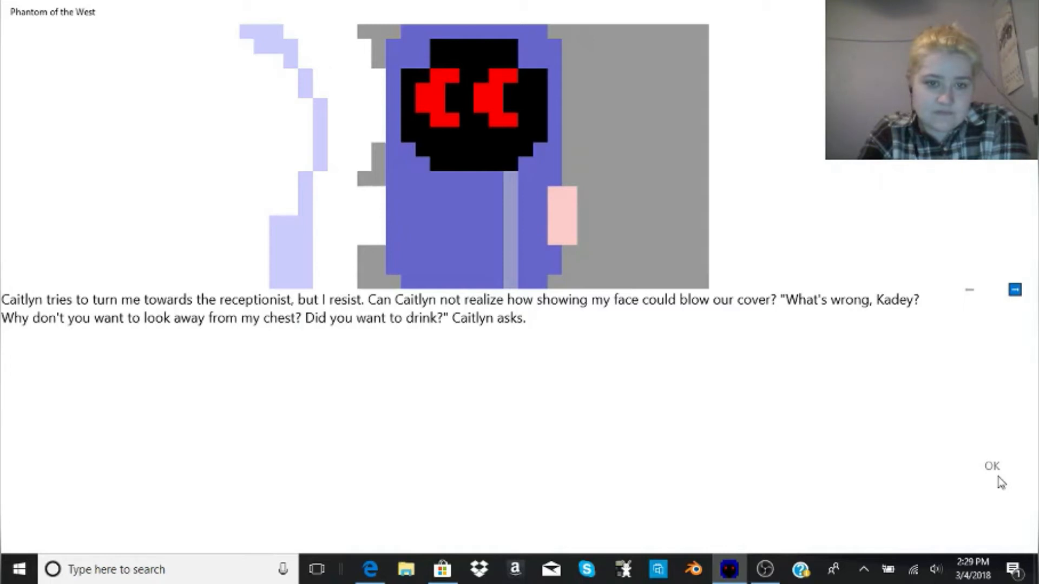
click(991, 466)
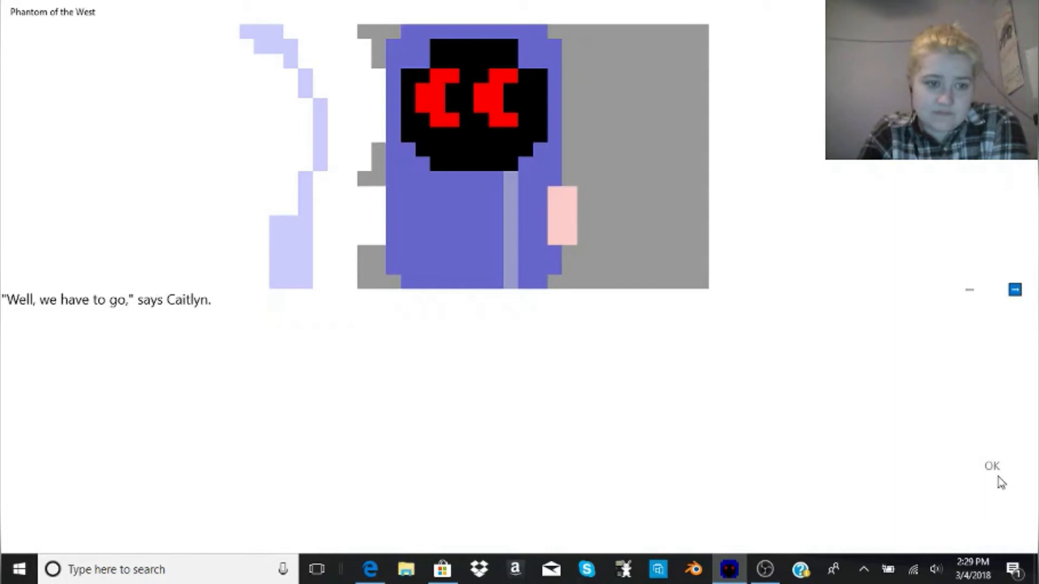
Advance through the realization in the car and the drive north to the Arcticon mountain pass checkpoint.
click(992, 465)
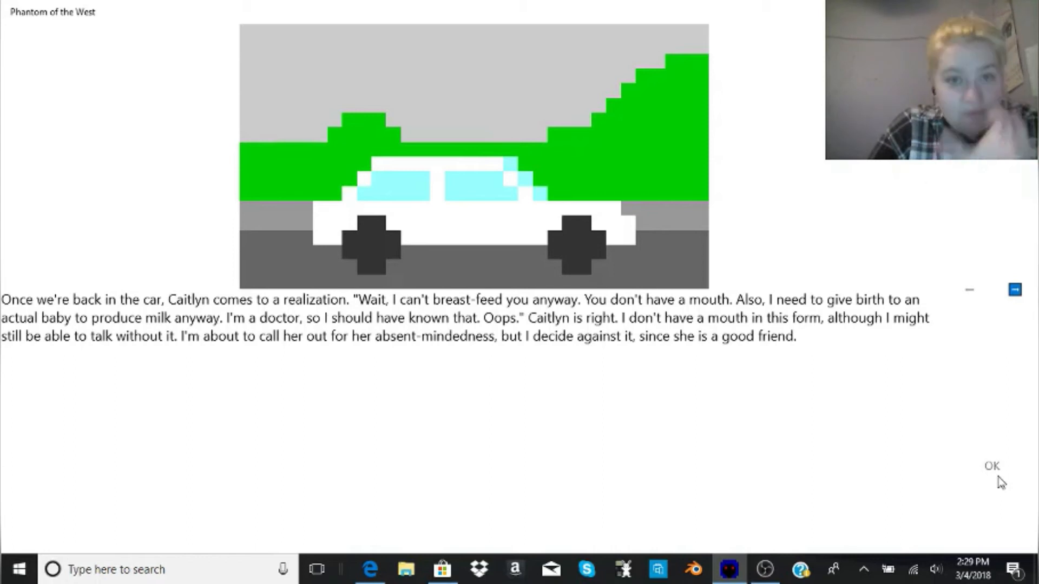
click(992, 466)
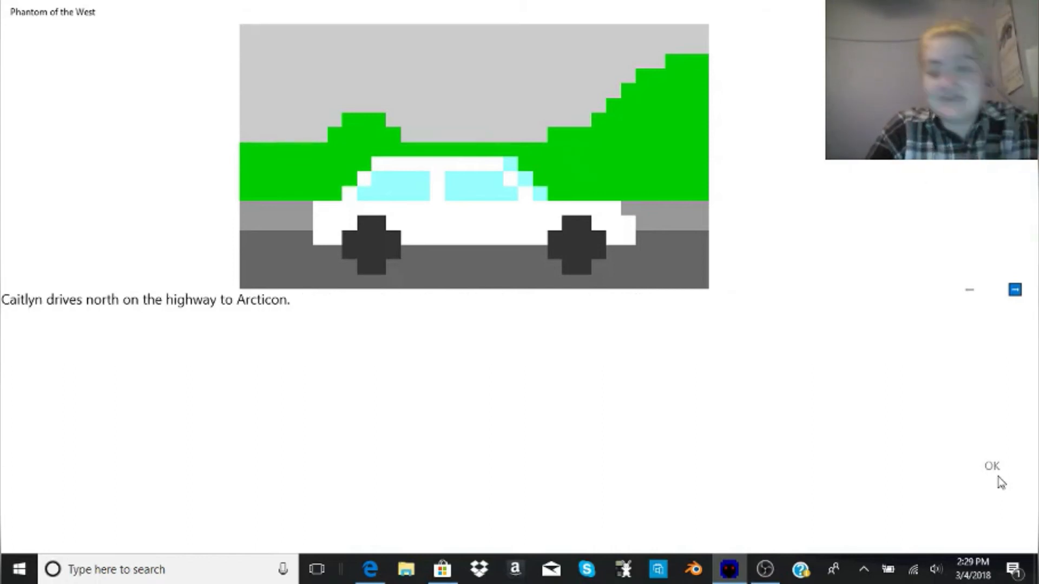
click(992, 465)
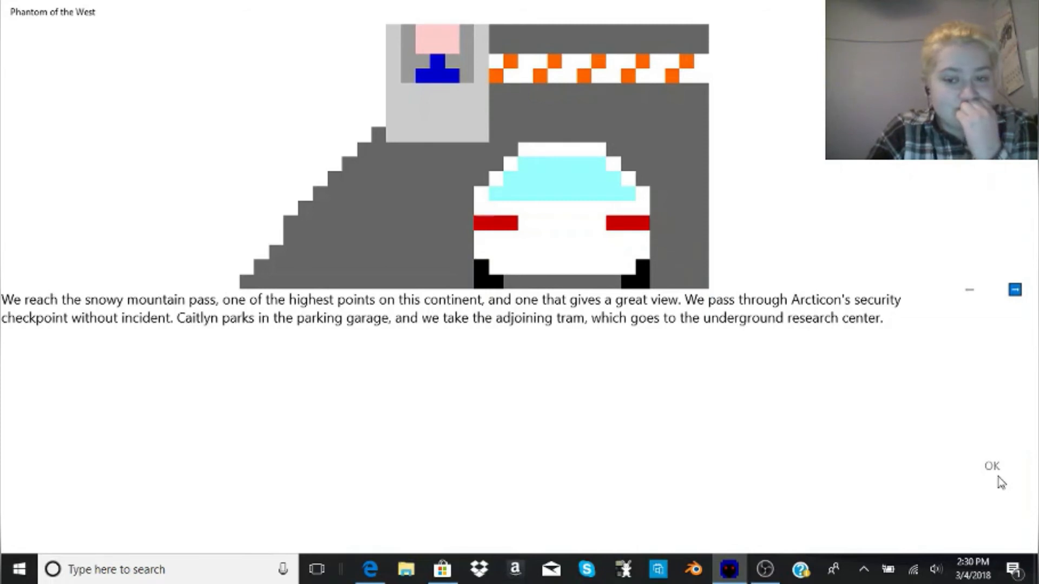
Advance through leaving the baby blanket, clothes appearing and being led to the lounge coworker meeting.
click(991, 465)
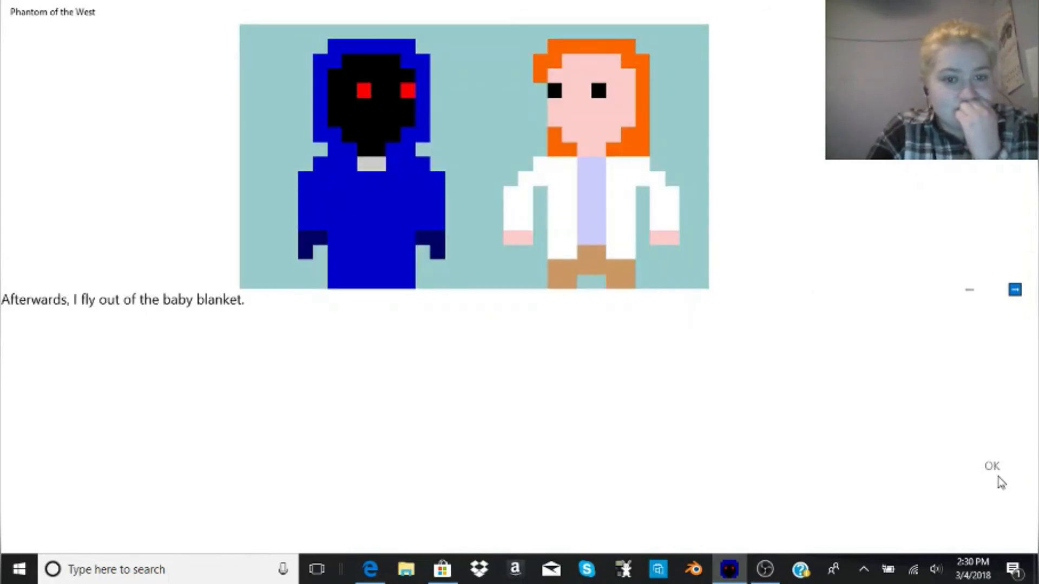
click(991, 466)
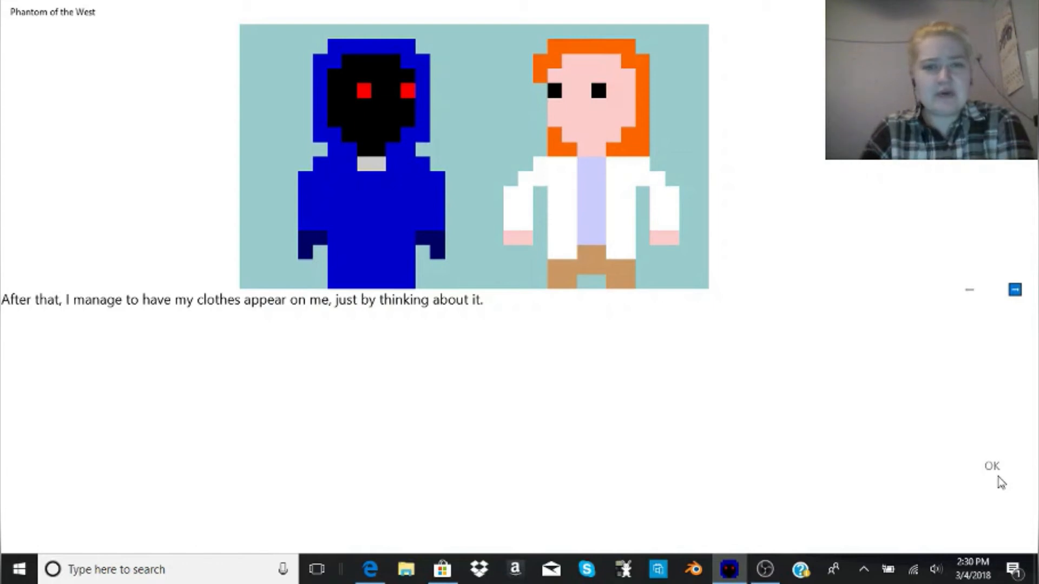
click(992, 465)
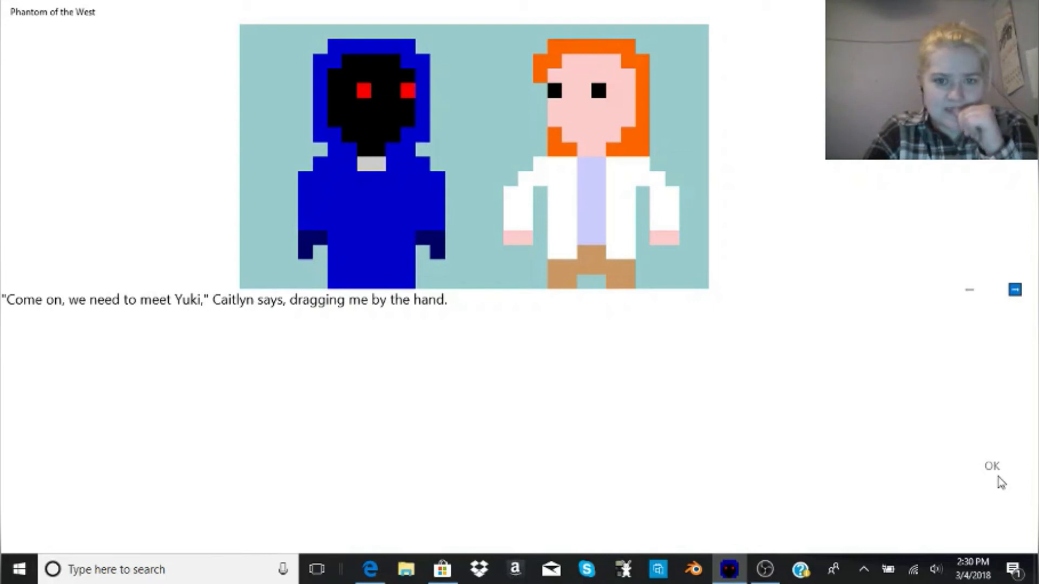
click(992, 466)
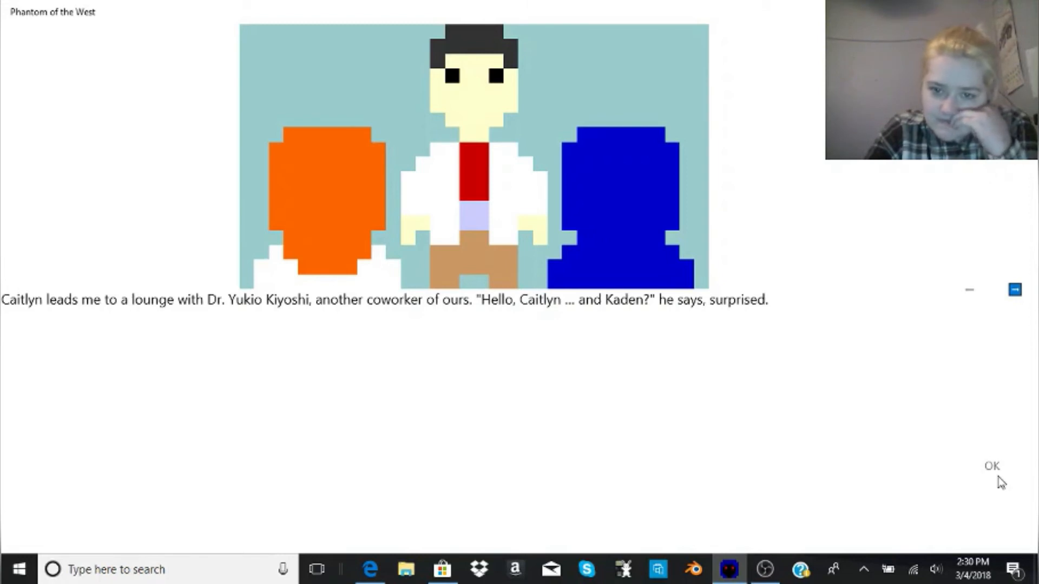
Advance through explaining the ghost powers to Yukio, his amazement, the undecided answer and resting at the apartment.
click(992, 466)
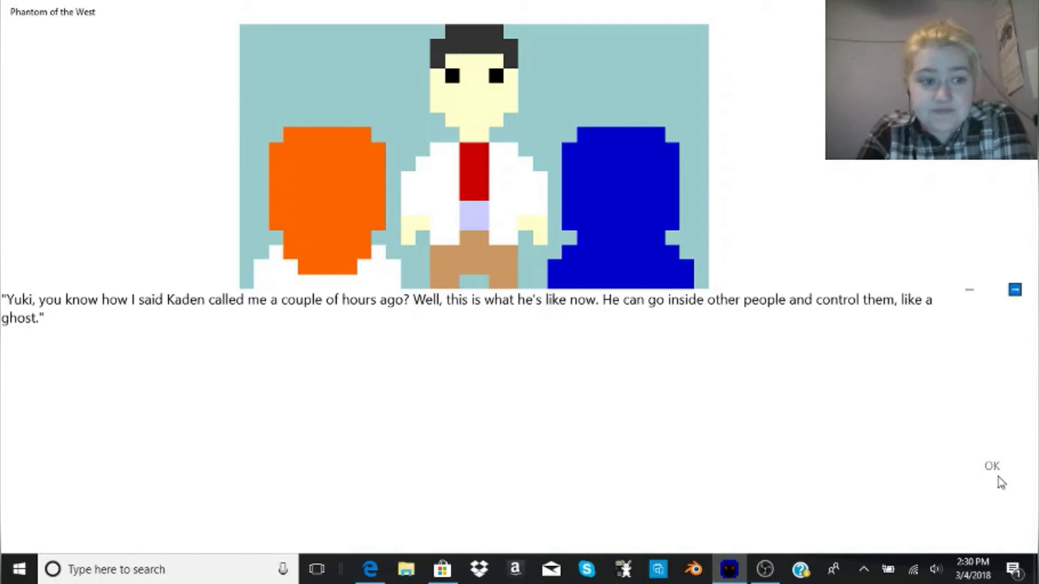
click(991, 465)
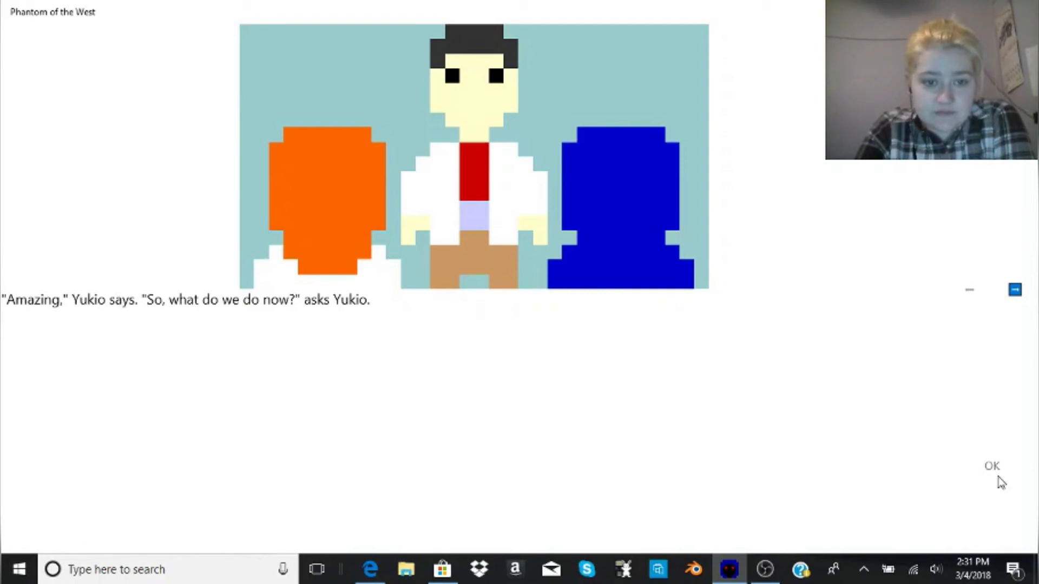
click(992, 465)
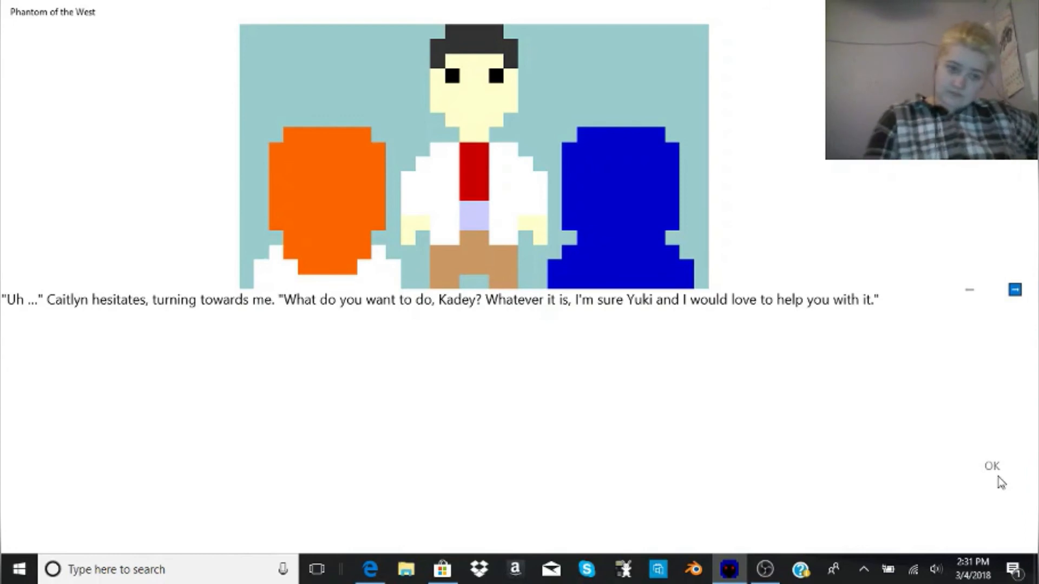
click(992, 466)
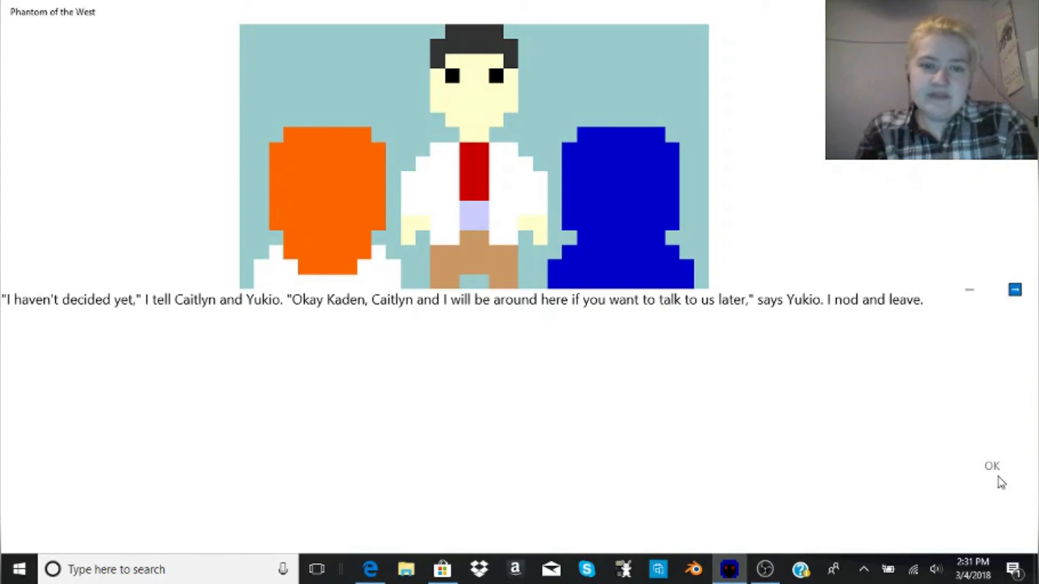
click(991, 465)
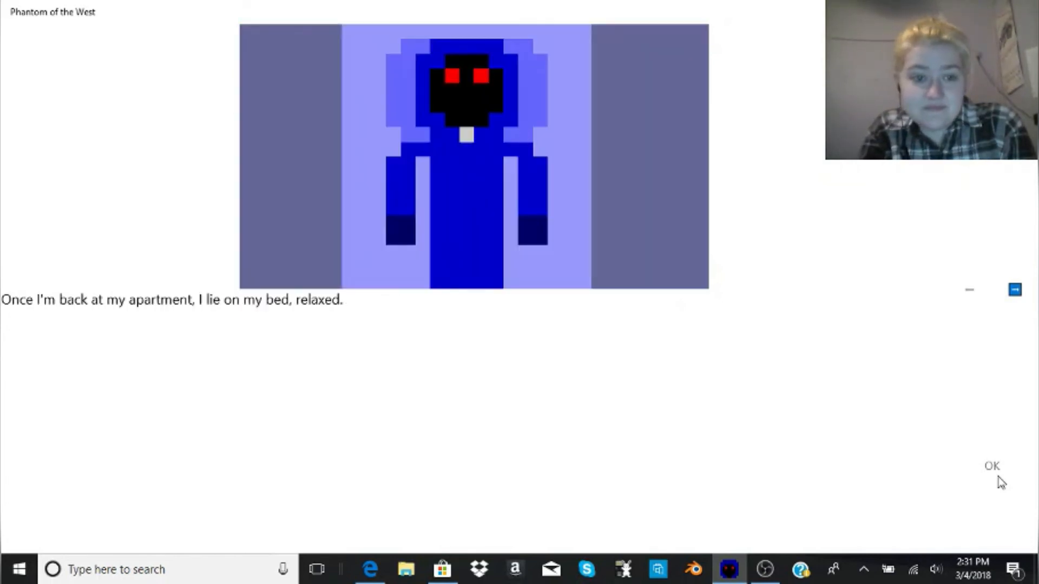
Advance through Bek'Shtii's greeting, condition for forgiveness, the western forest and park talk until the god leaves.
click(991, 465)
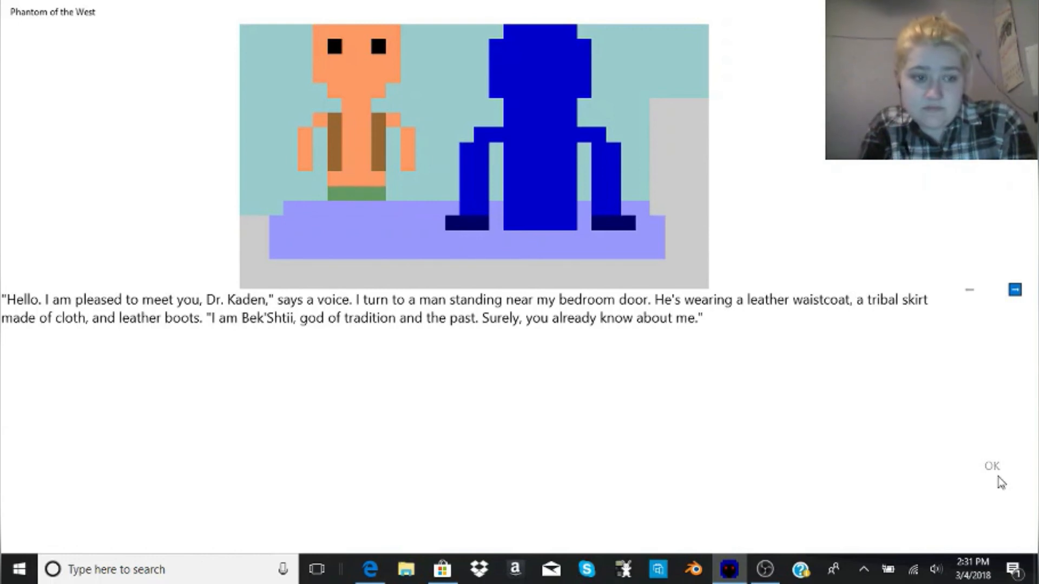
click(991, 465)
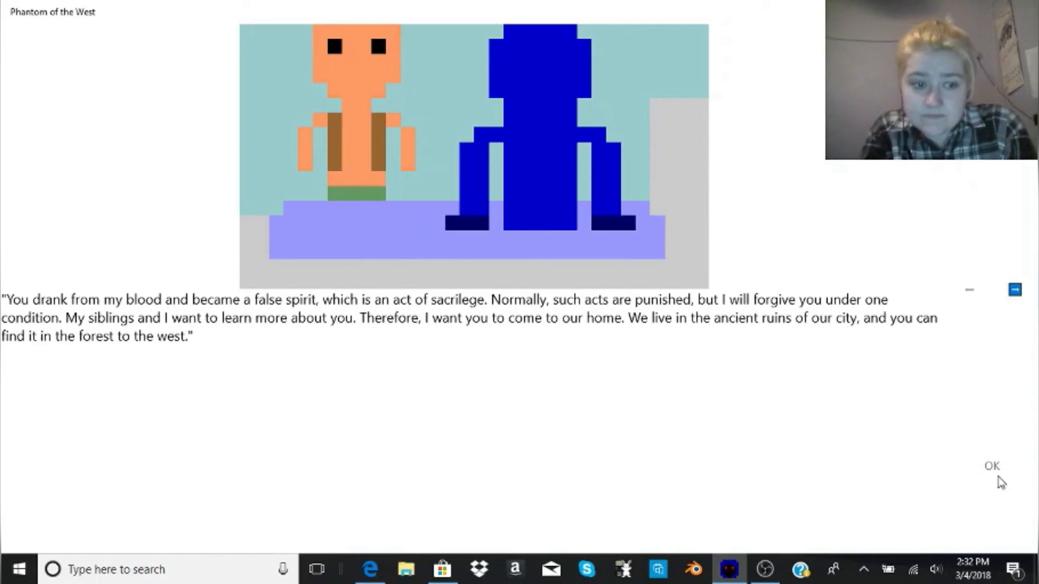
click(991, 465)
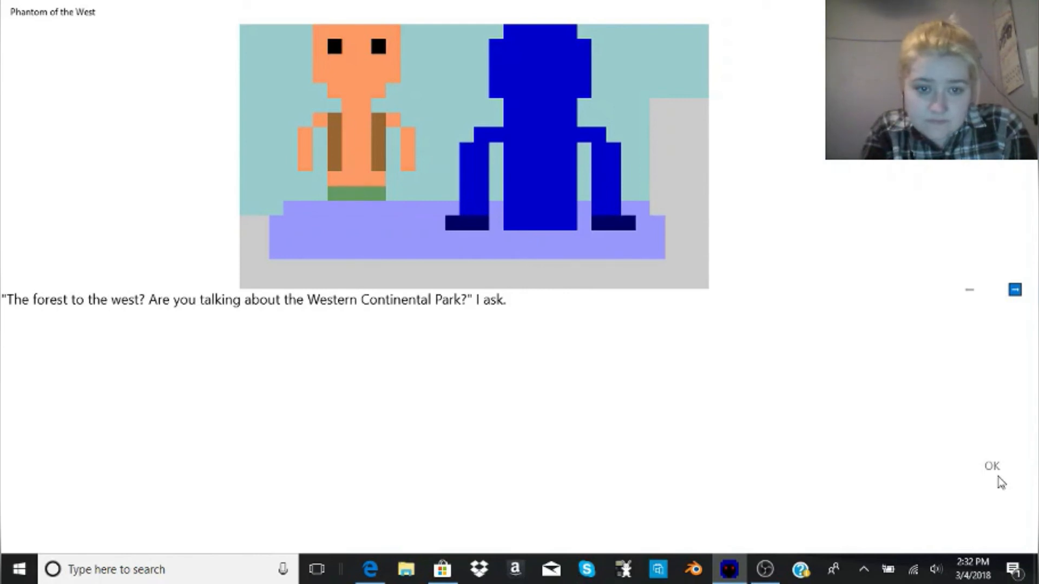
click(991, 465)
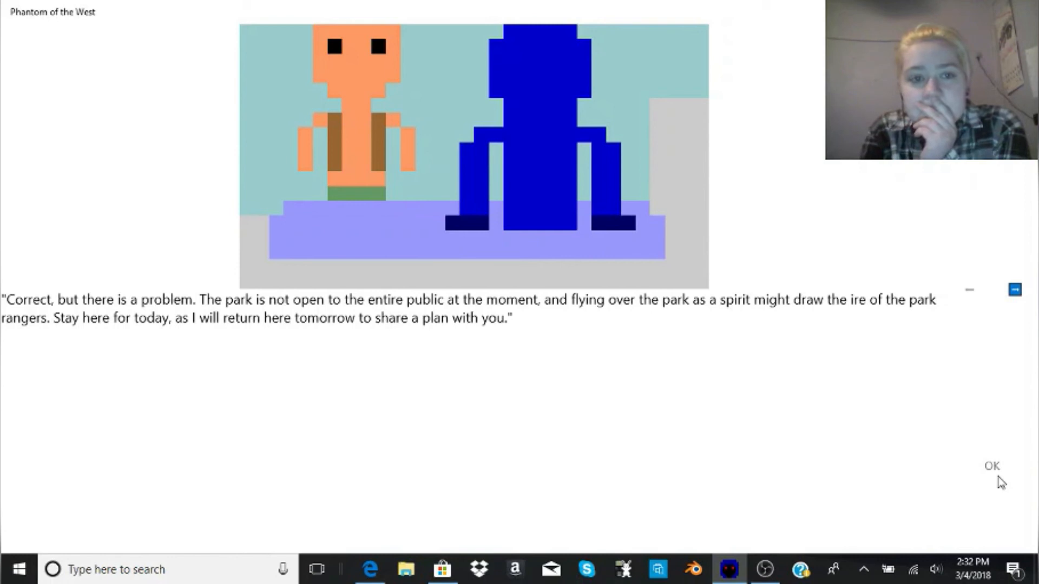
click(991, 466)
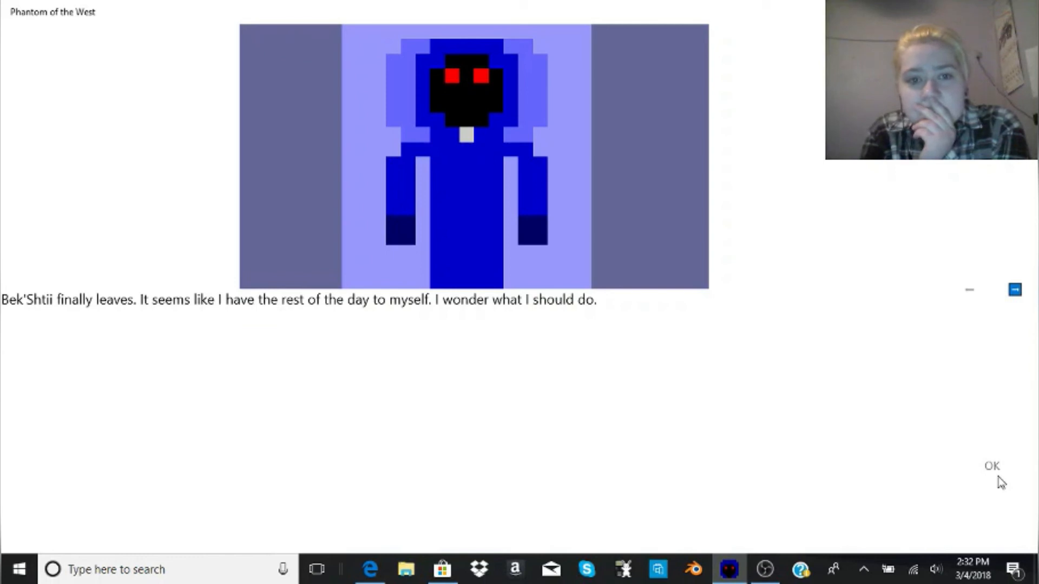
Bring up the day's choices and confirm Choice 1 of 3, visiting the friend, to start Chapter 4.
click(992, 465)
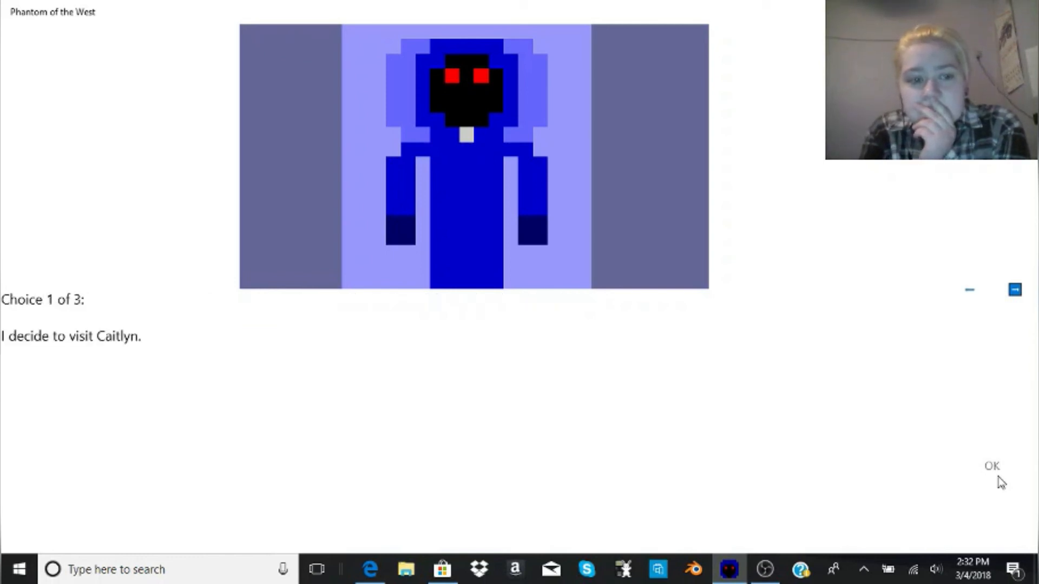
click(992, 465)
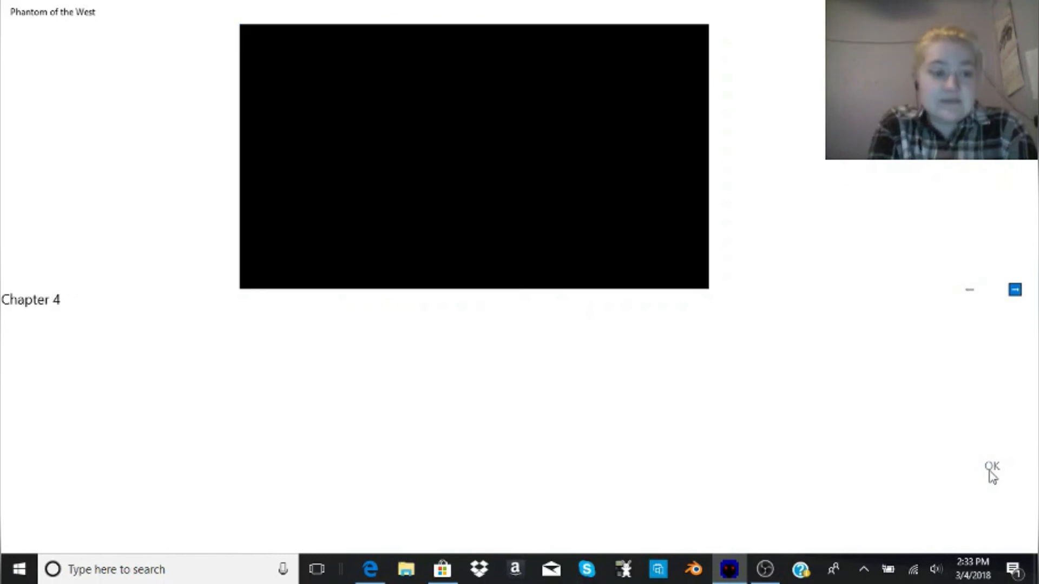